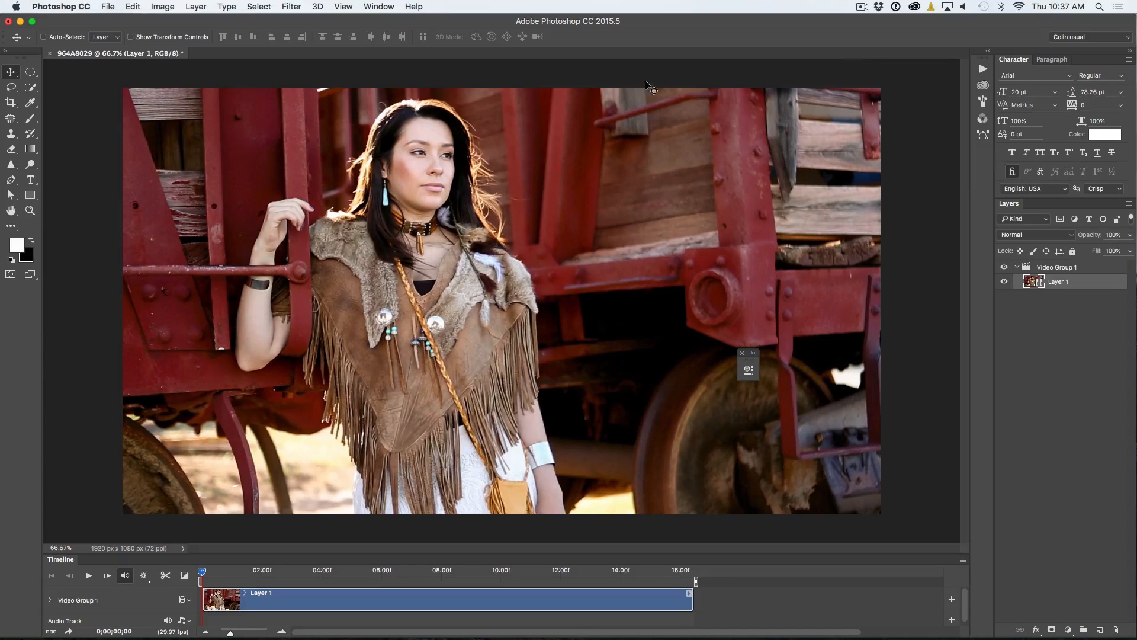
Play and stop the portrait clip, then browse the panel and File menus.
left_click(87, 575)
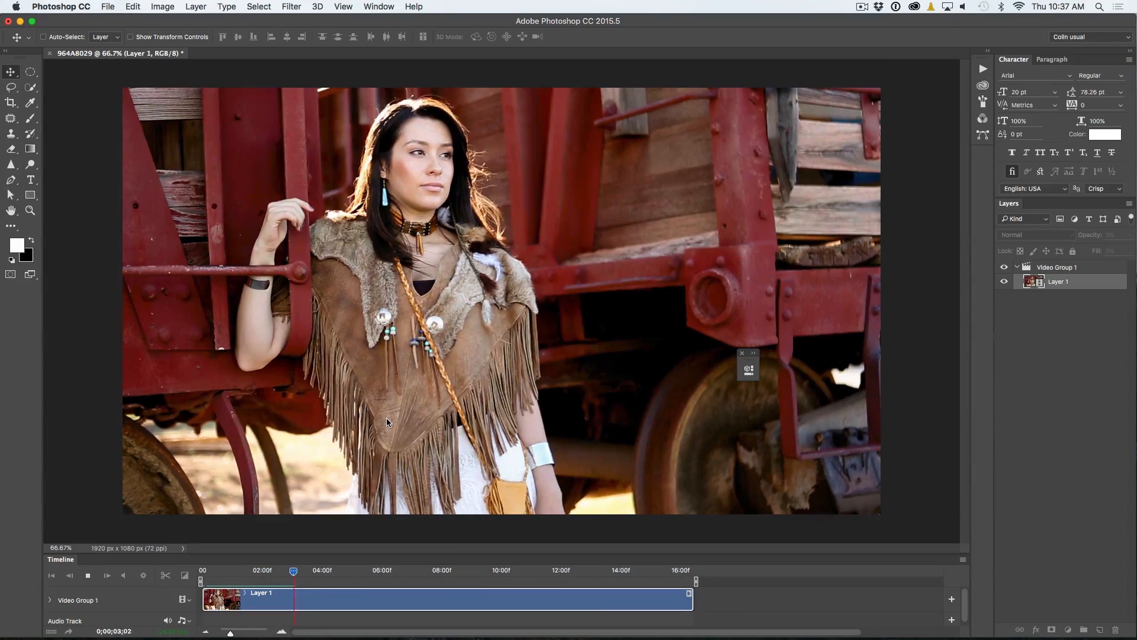
left_click(350, 571)
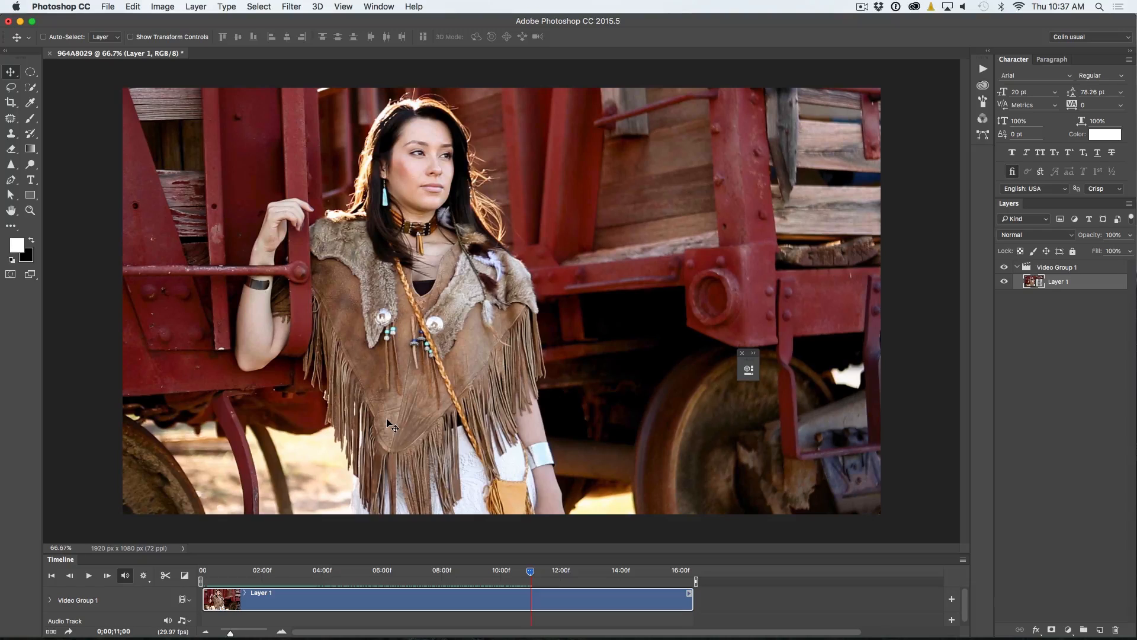
mouse_move(662, 575)
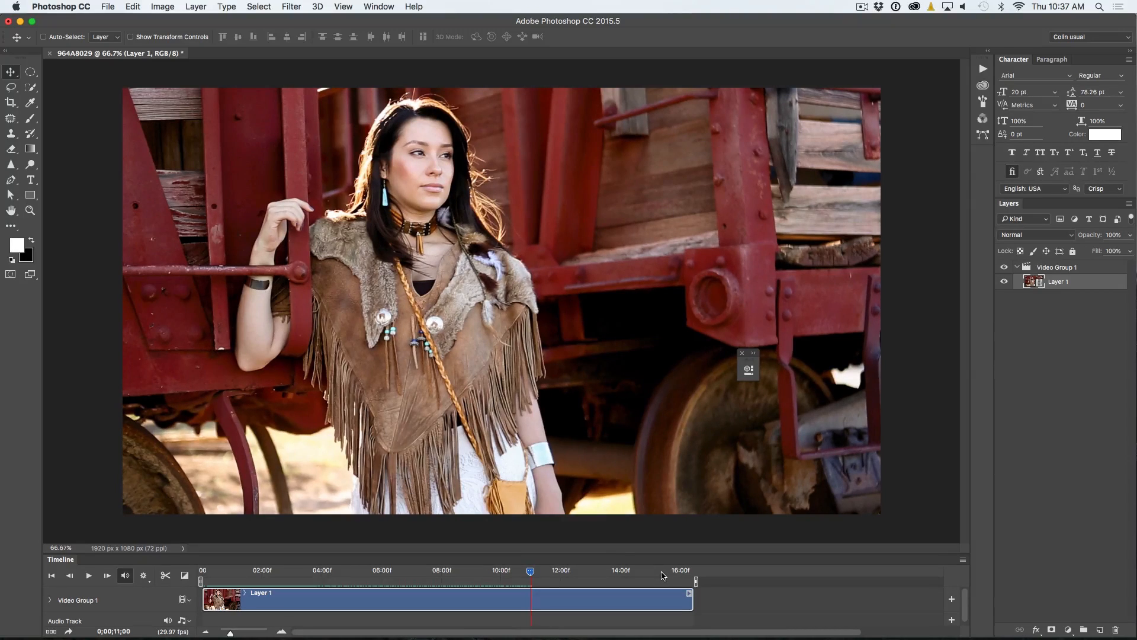
mouse_move(482, 406)
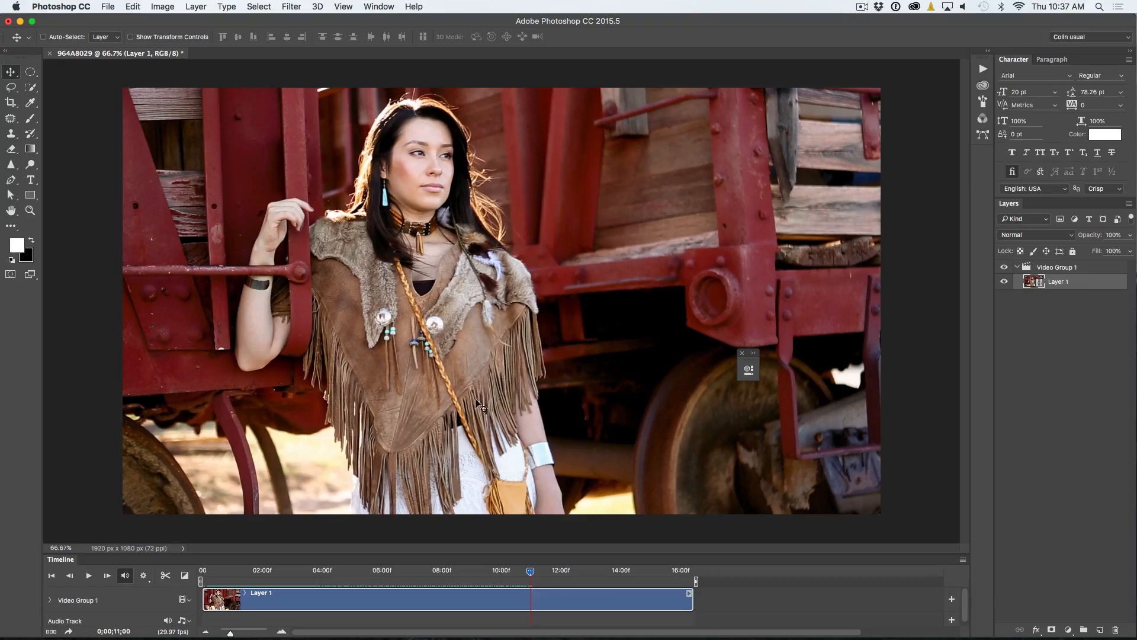
left_click(378, 6)
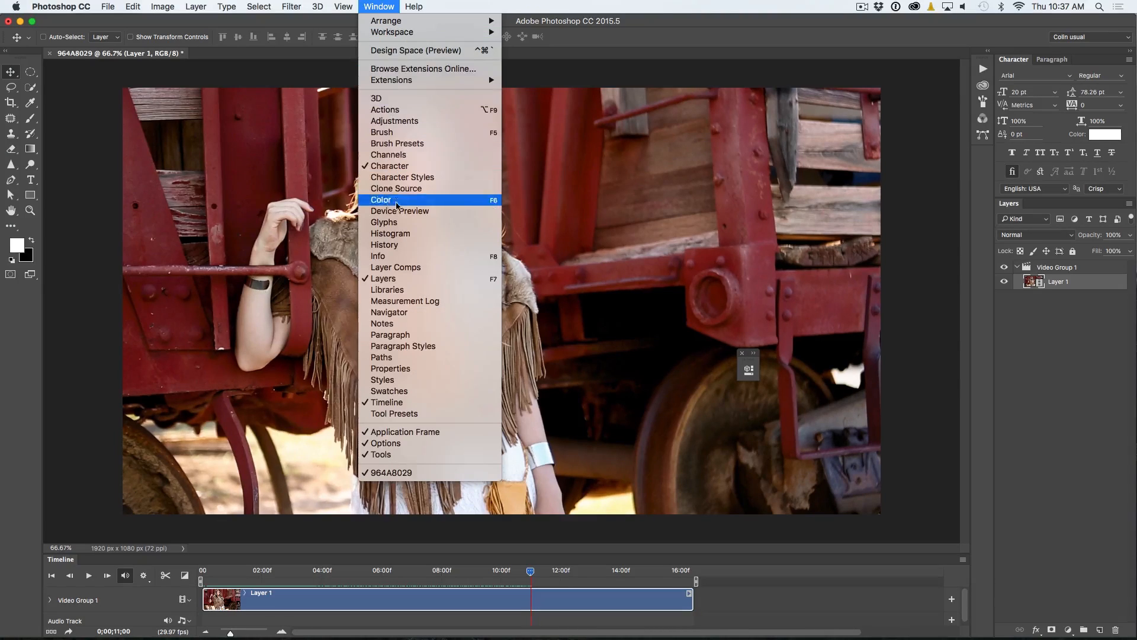
mouse_move(394, 413)
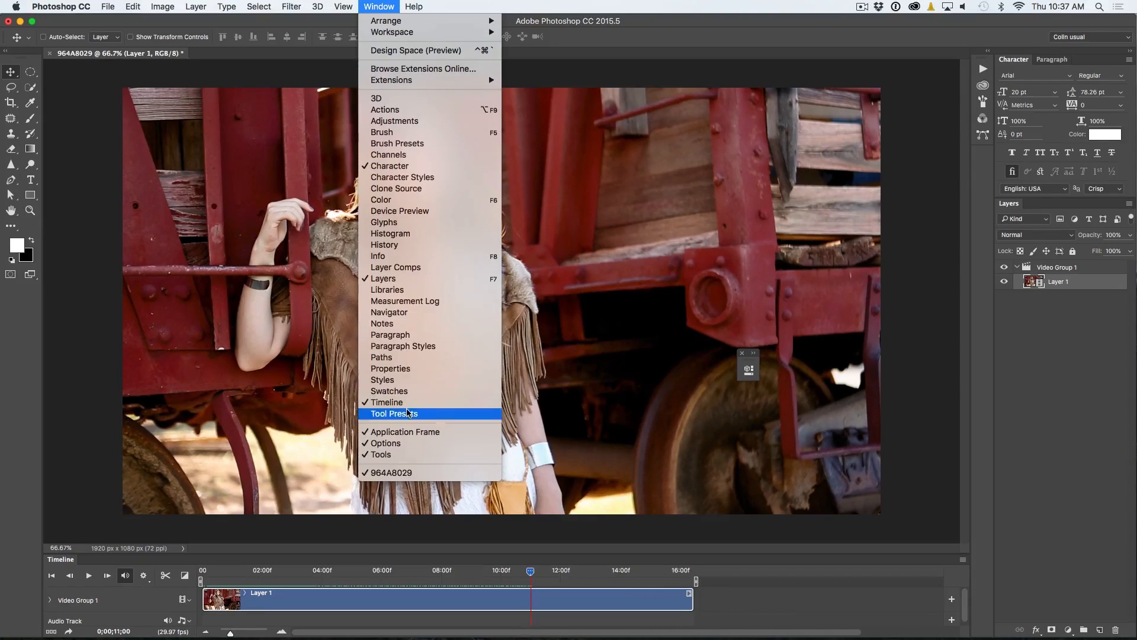
mouse_move(778, 69)
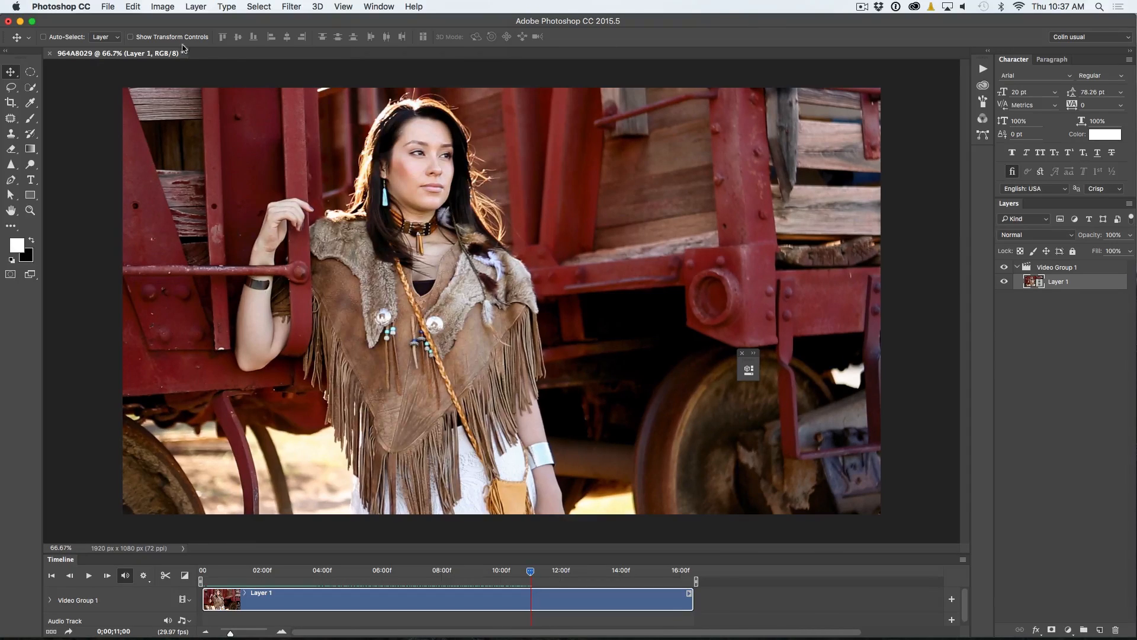
left_click(107, 7)
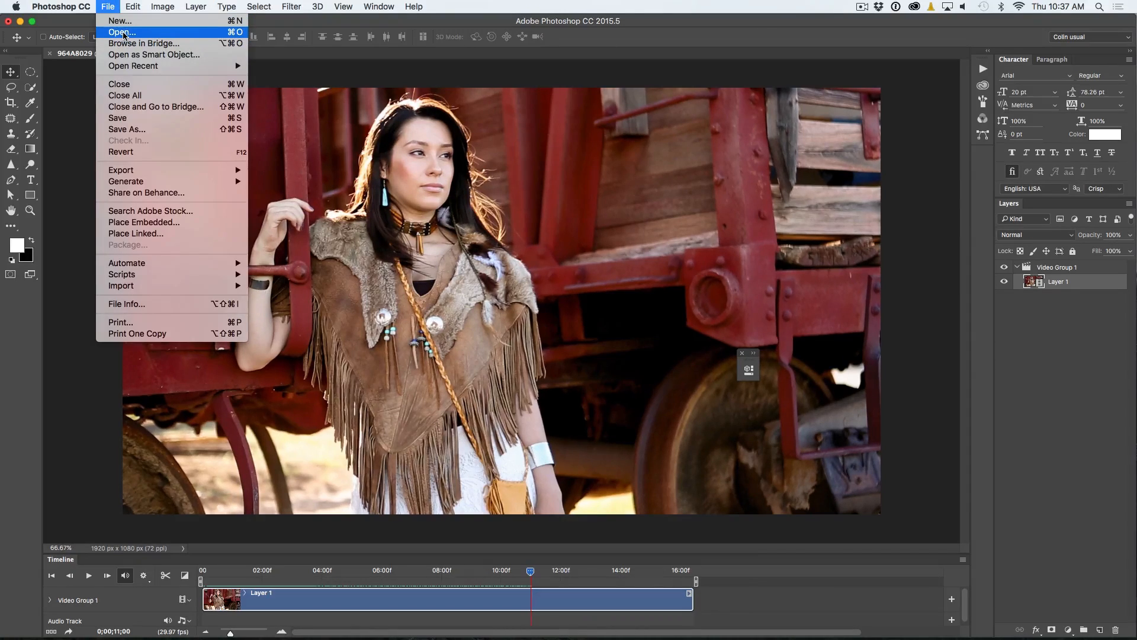
left_click(624, 380)
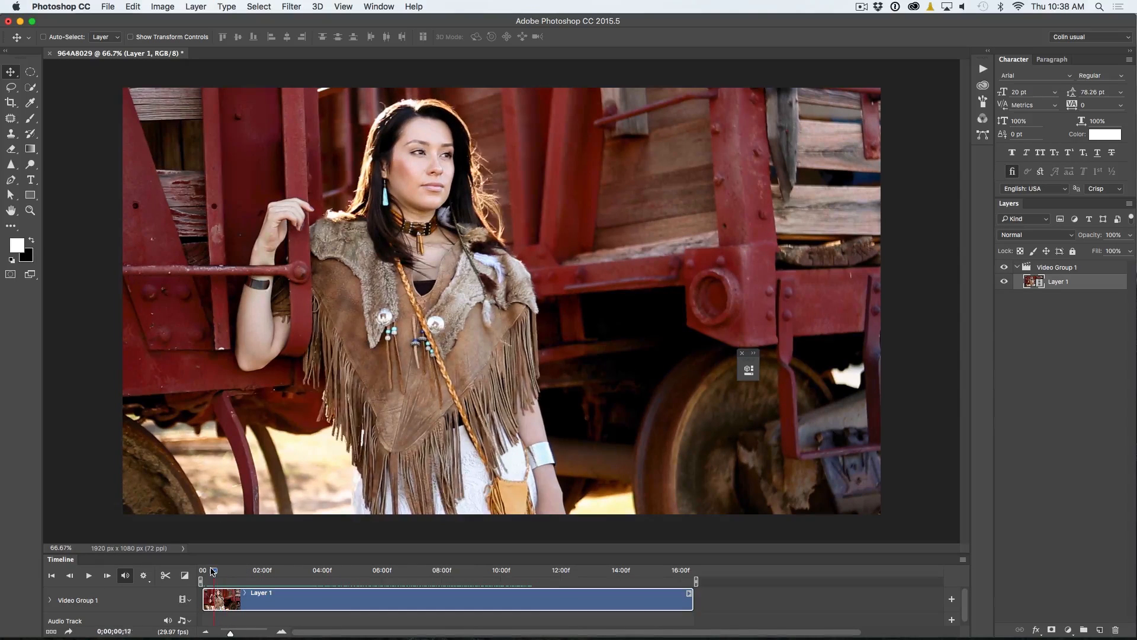
Rewind to the clip's first frame, replay it, and scrub through to its end.
left_click_drag(212, 573, 223, 572)
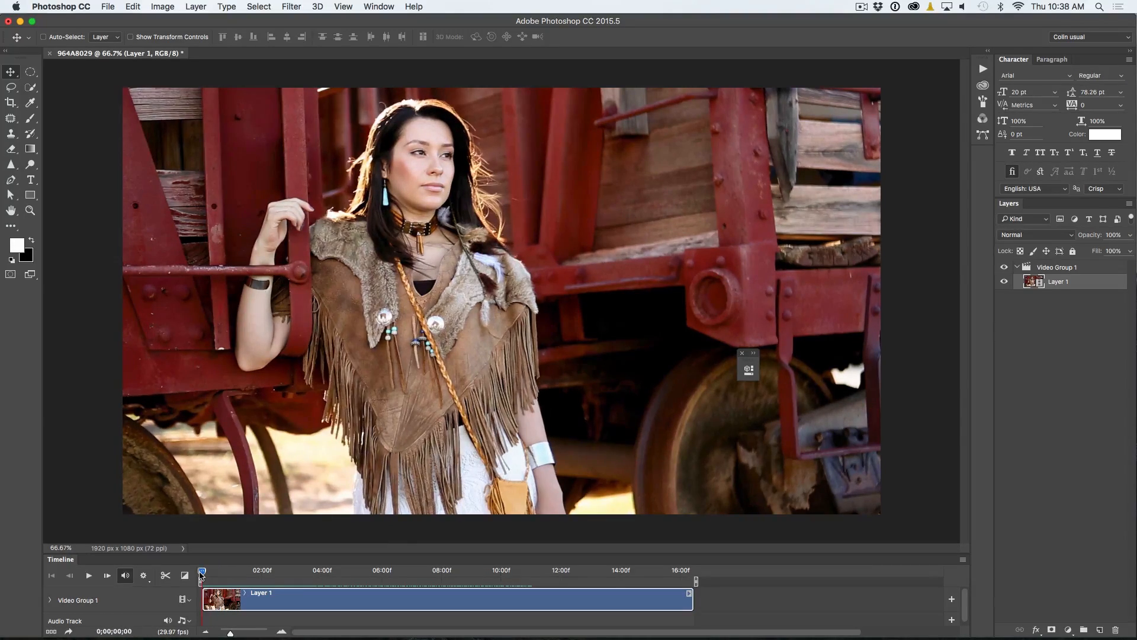
left_click(87, 576)
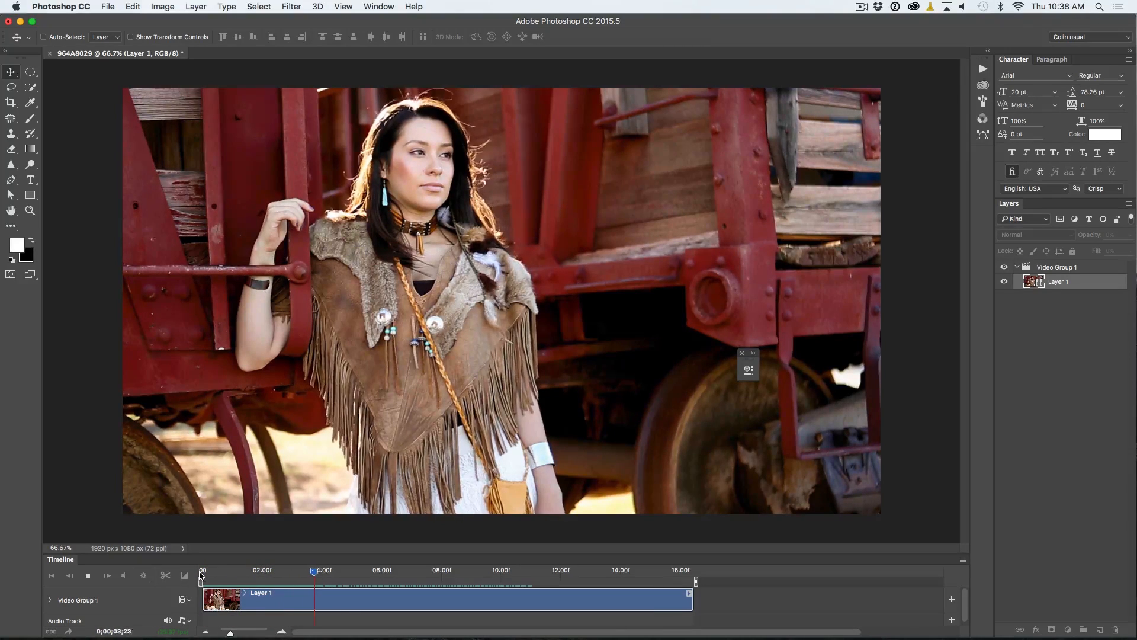
left_click_drag(314, 571, 375, 571)
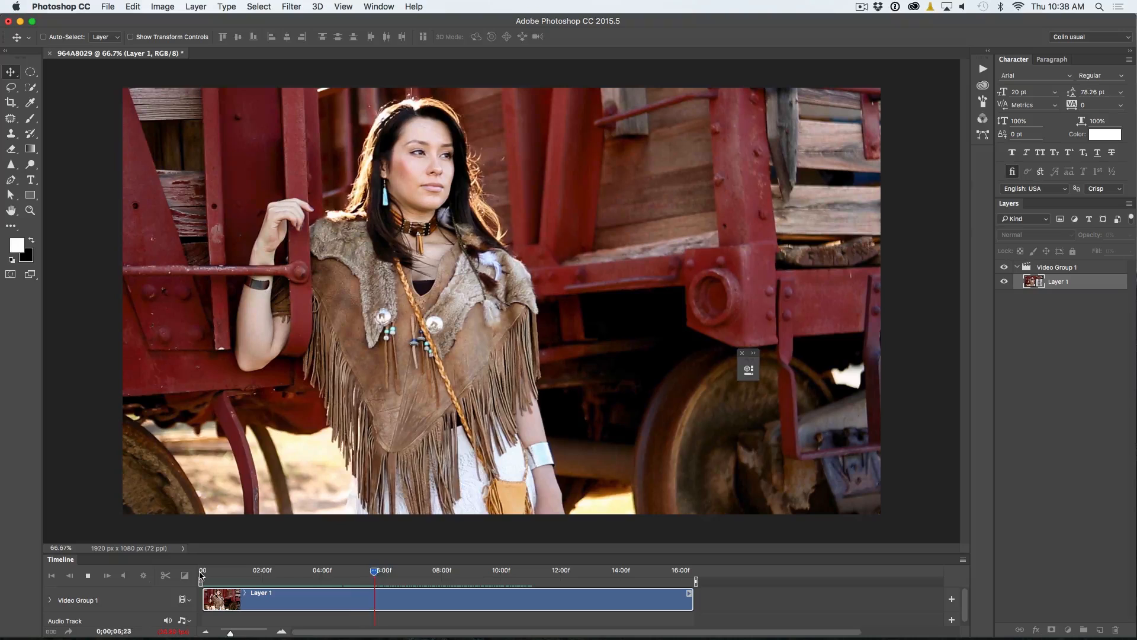
left_click_drag(374, 571, 437, 571)
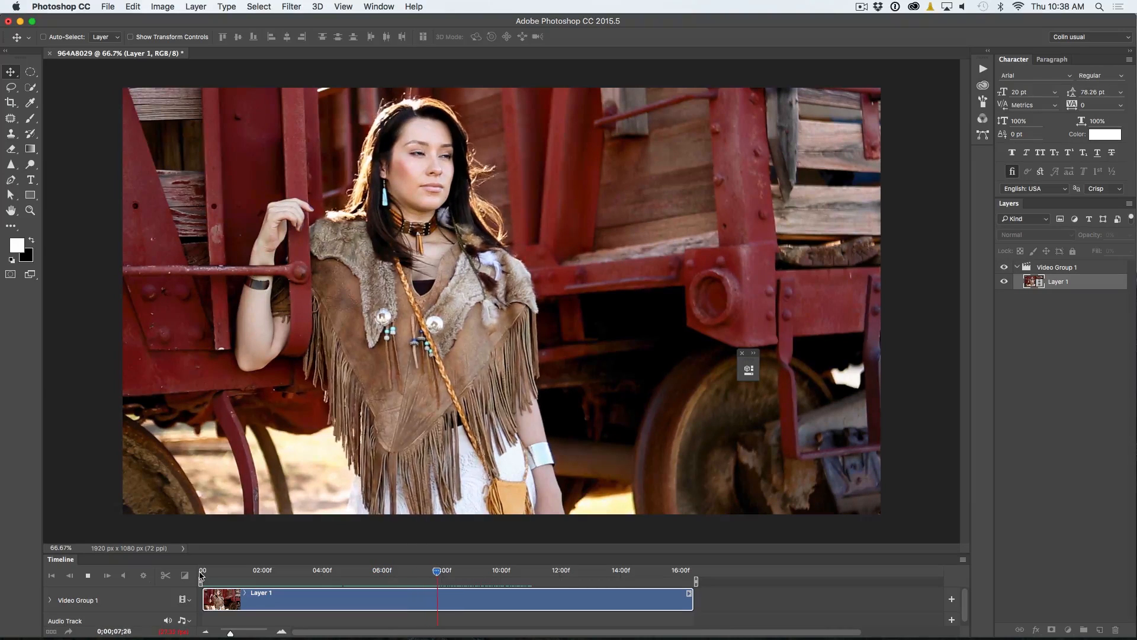
left_click_drag(437, 570, 497, 570)
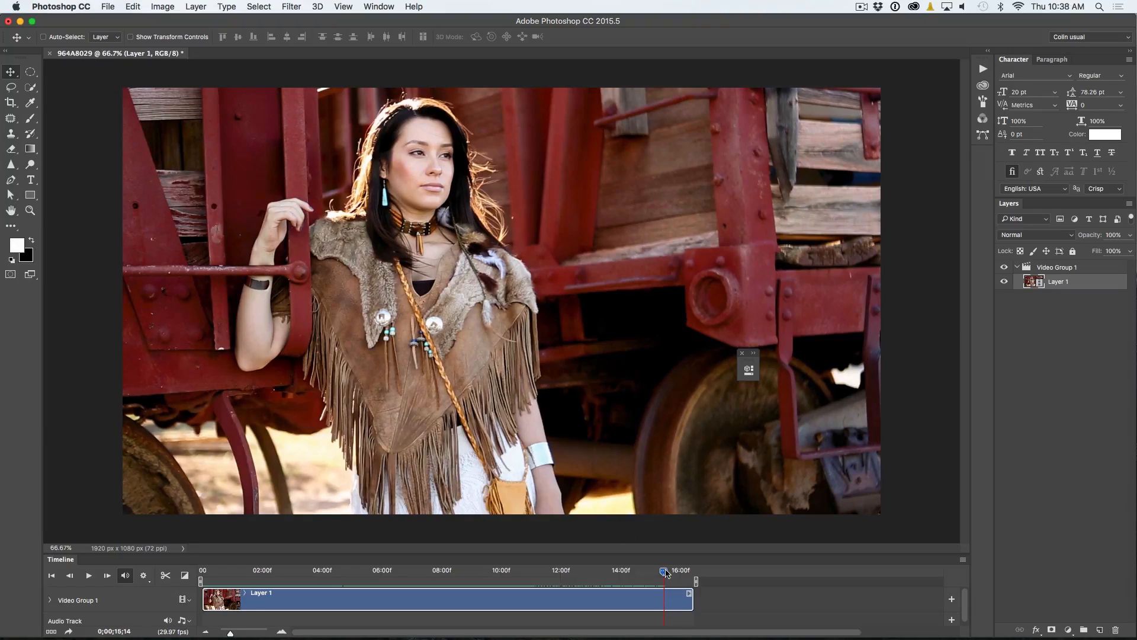
left_click_drag(663, 570, 375, 570)
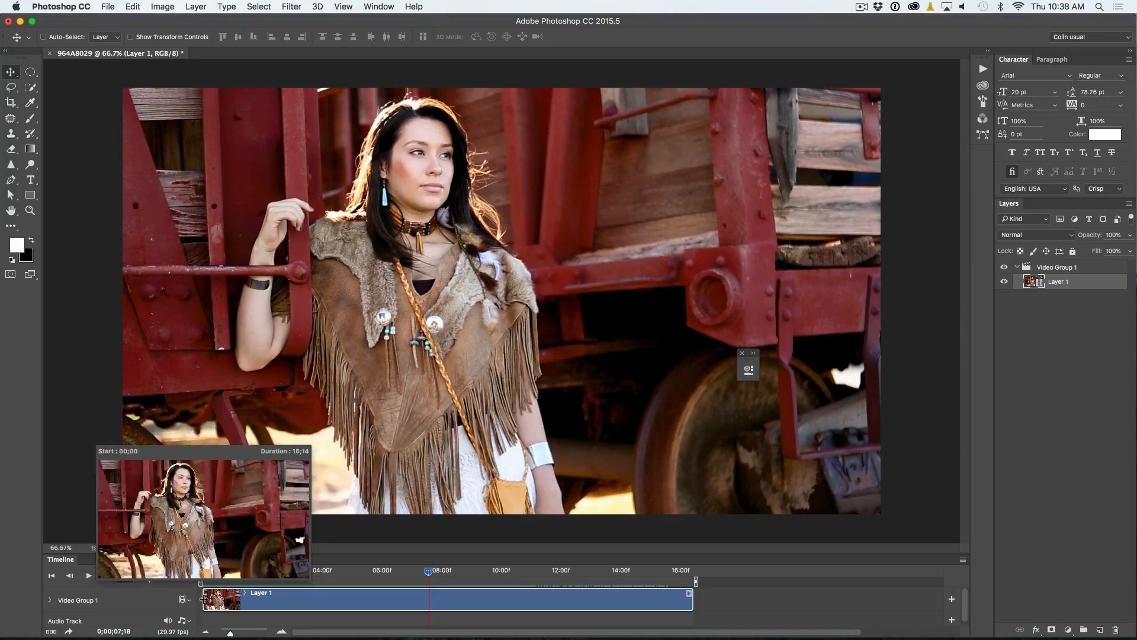
Trim Layer 1's clip from its end to about 2;29 in the Timeline.
left_click_drag(205, 598, 428, 597)
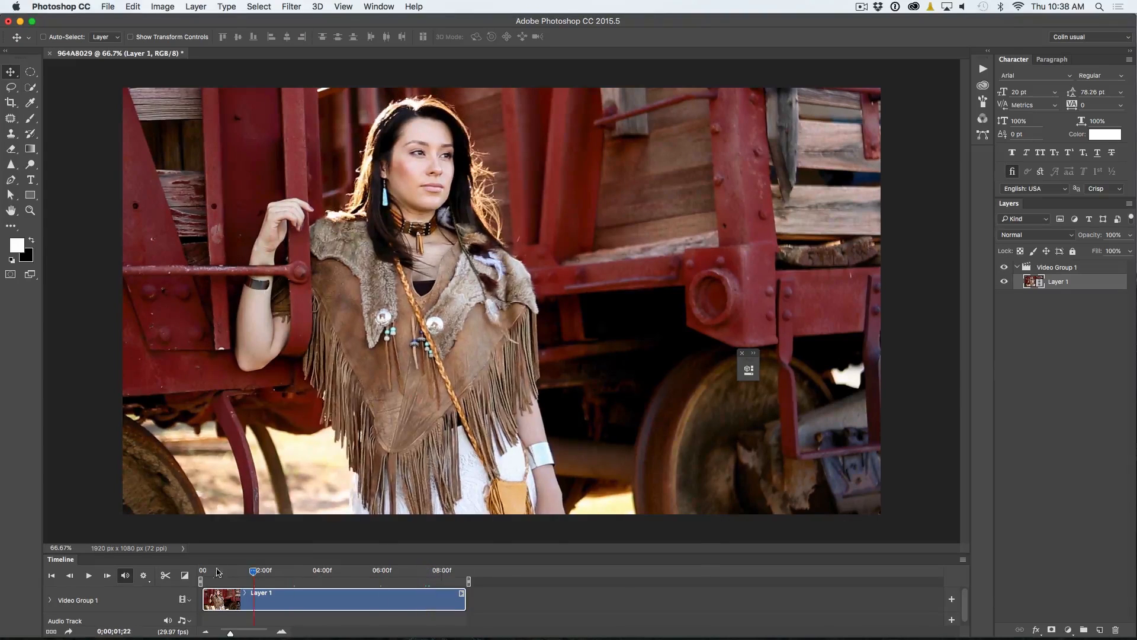
left_click(88, 575)
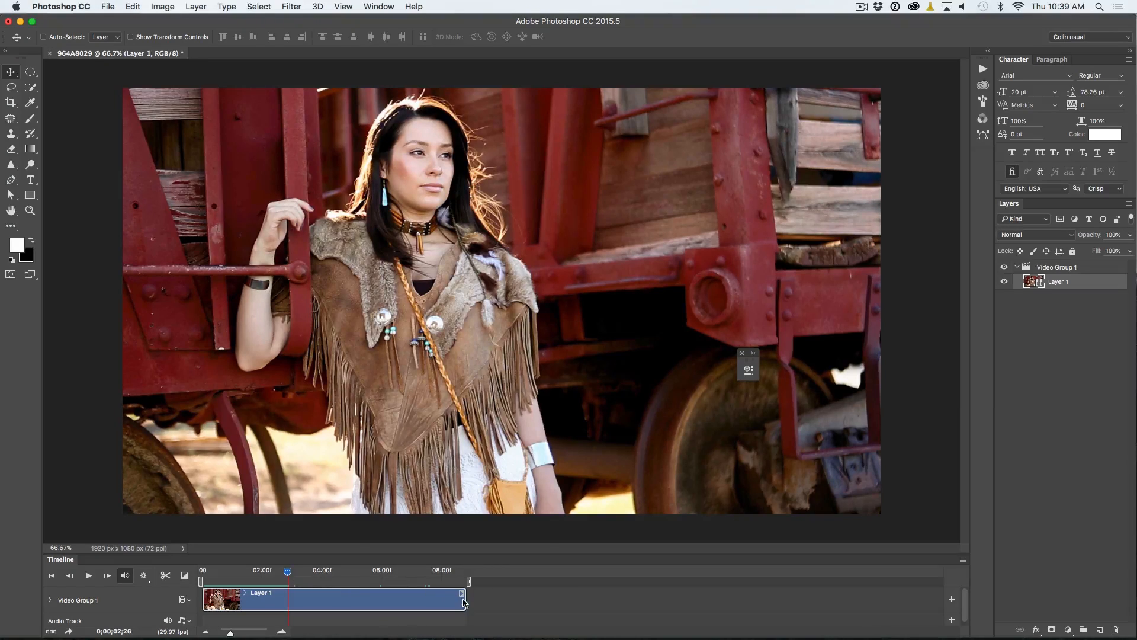
left_click_drag(465, 602, 283, 602)
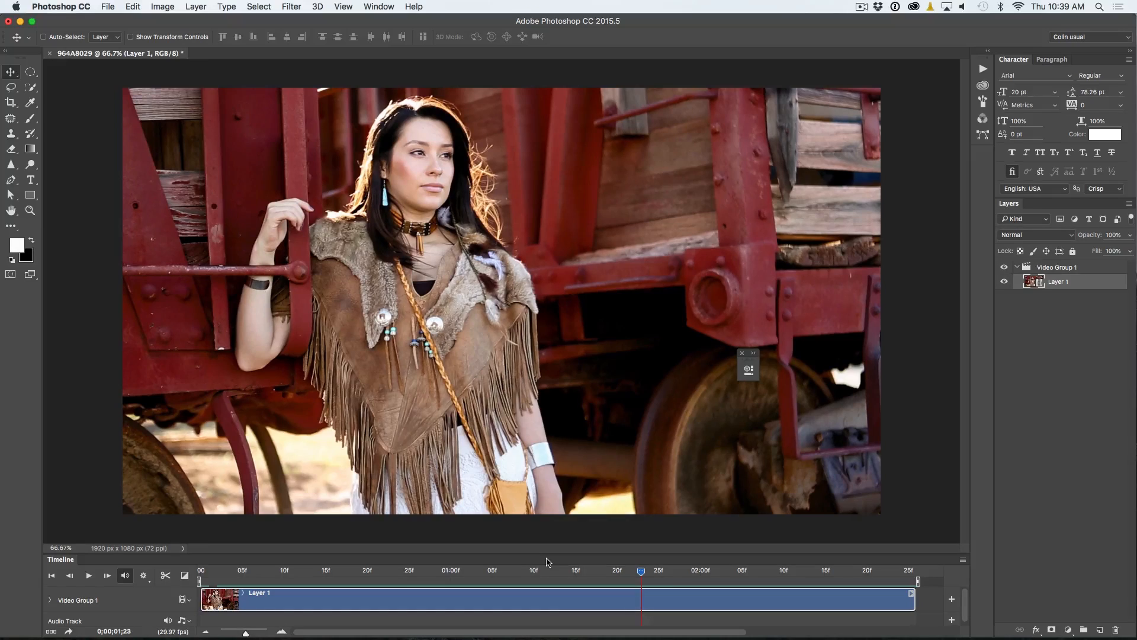
mouse_move(741, 423)
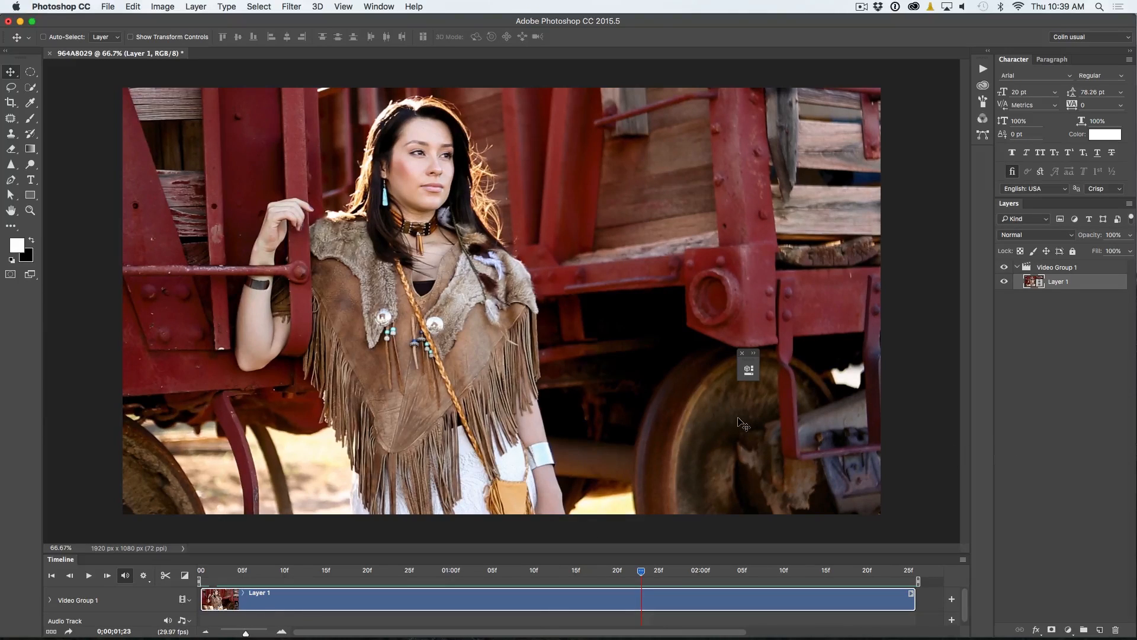
mouse_move(851, 420)
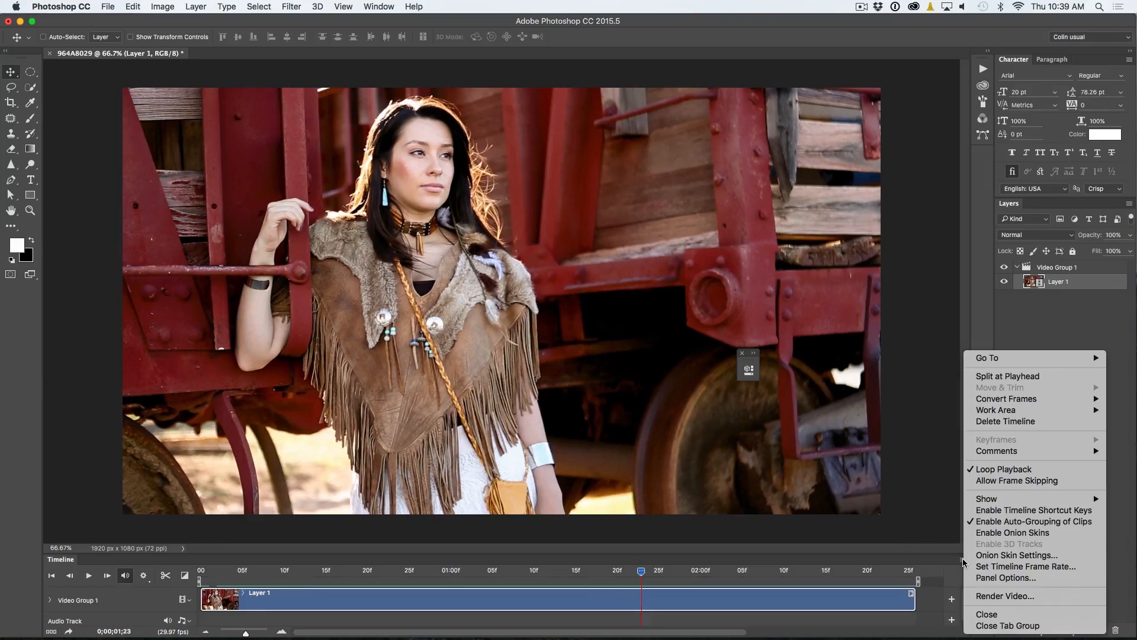
mouse_move(1005, 469)
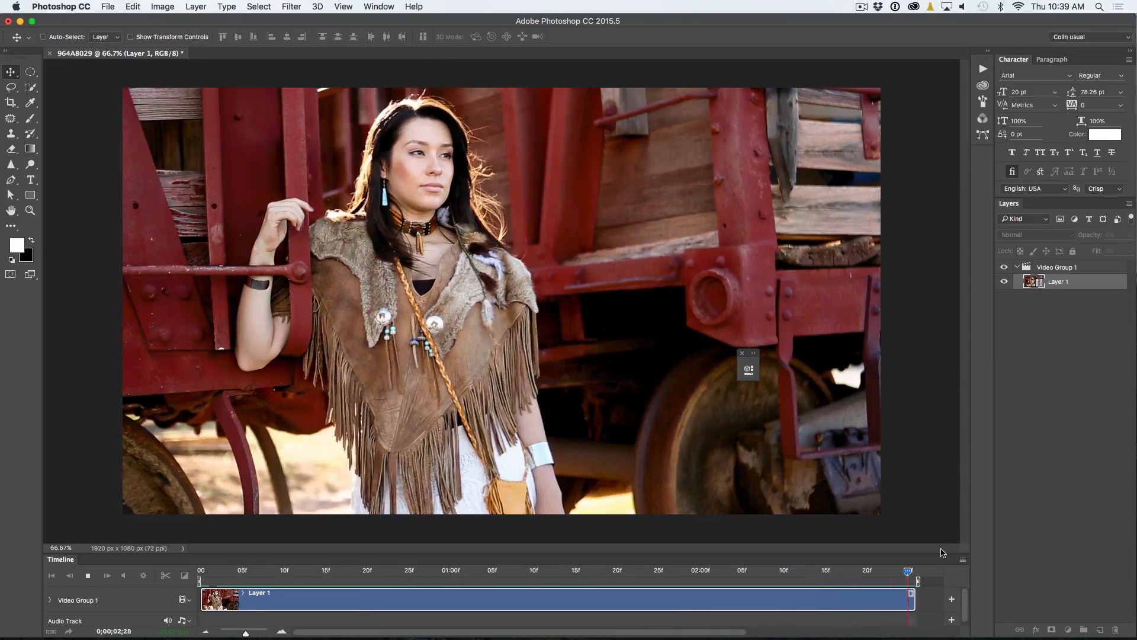
left_click_drag(908, 572, 693, 573)
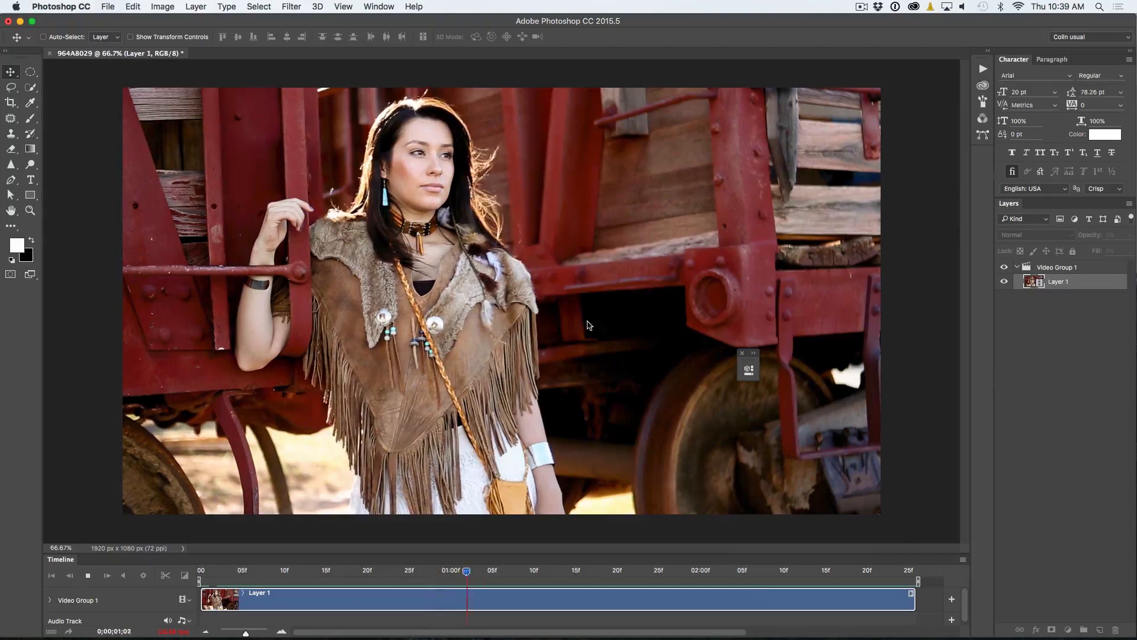
left_click(259, 571)
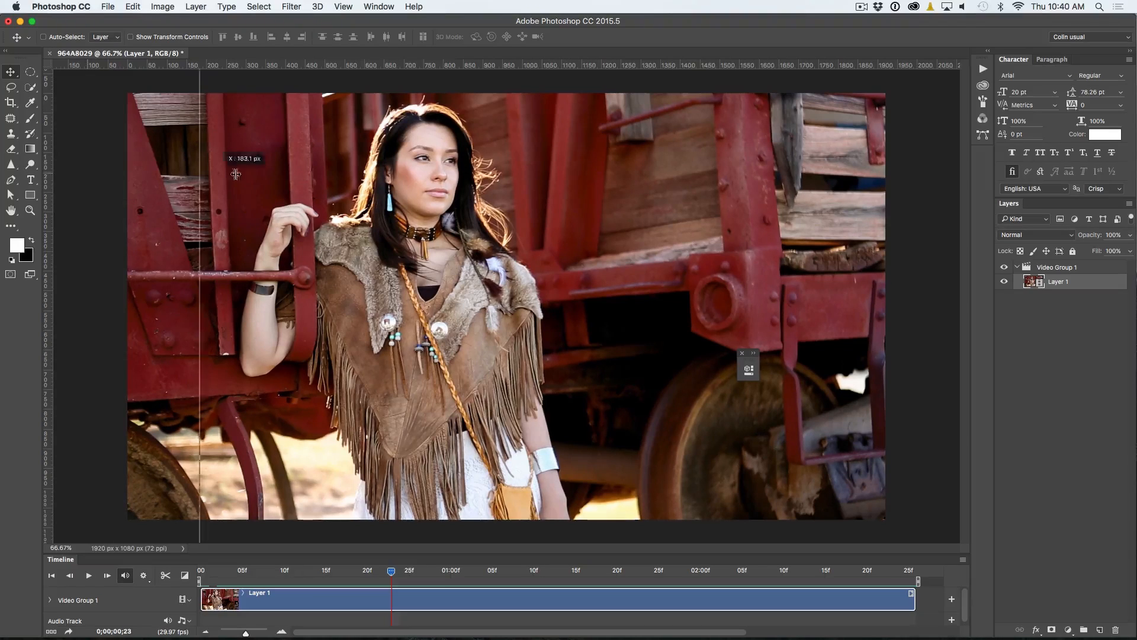
Pull a vertical guide onto the image, then trim a few frames off the clip's end.
left_click_drag(202, 174, 461, 165)
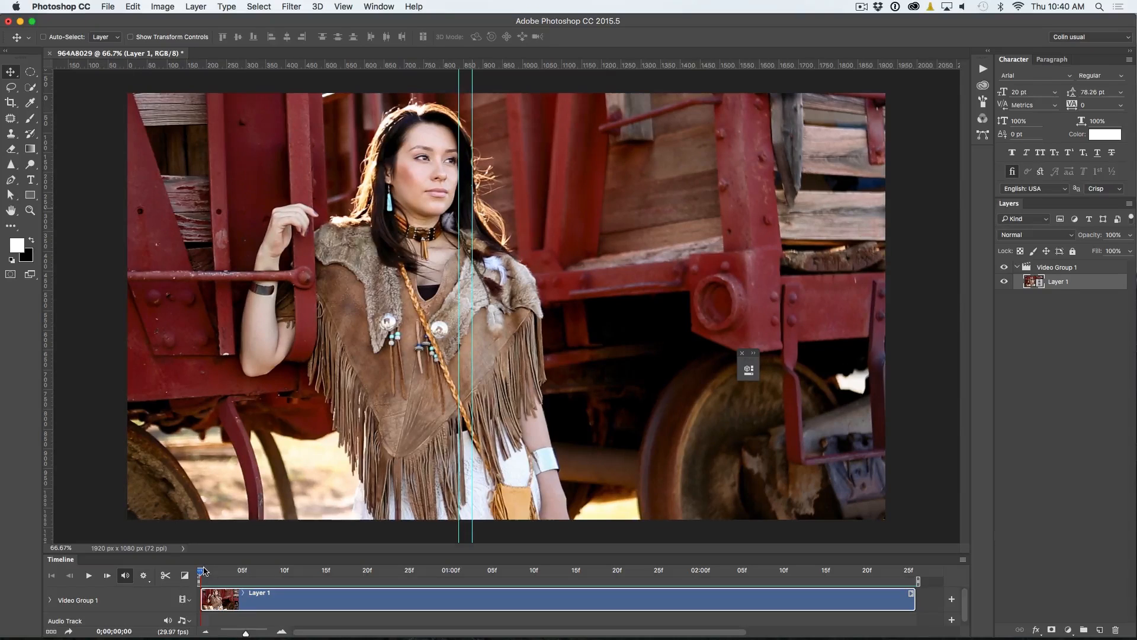
left_click(707, 571)
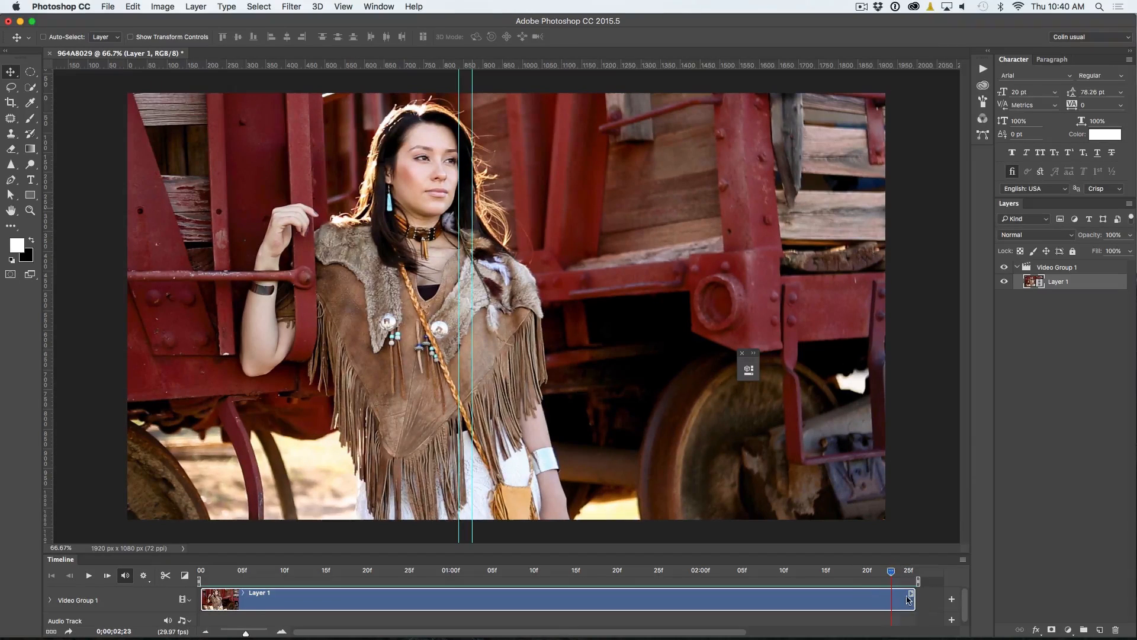
left_click_drag(907, 581, 885, 580)
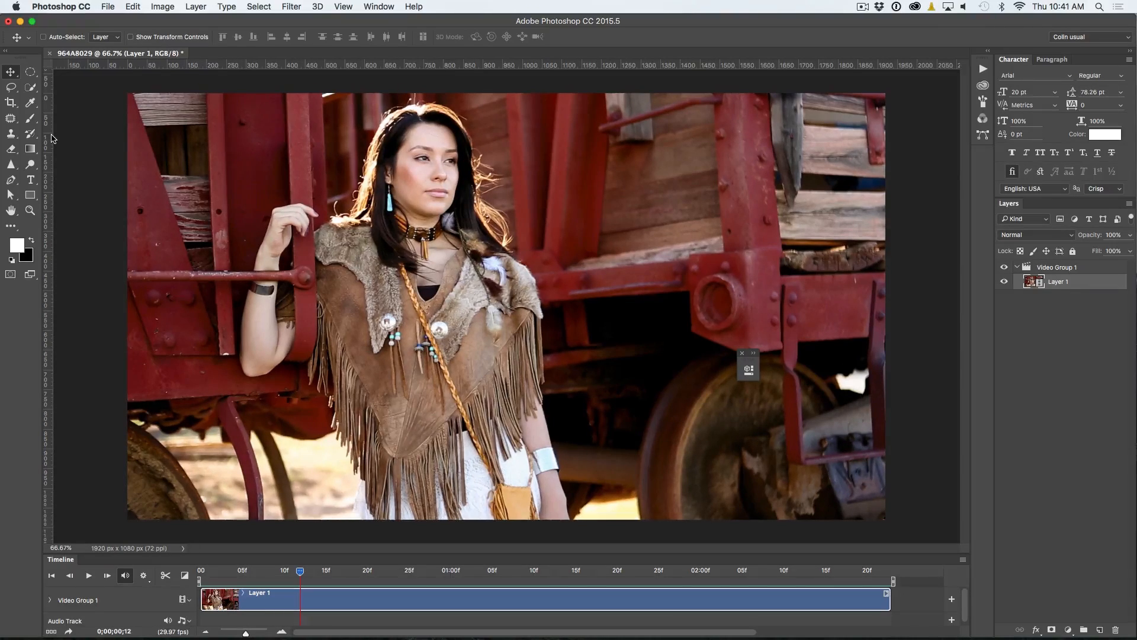
mouse_move(83, 190)
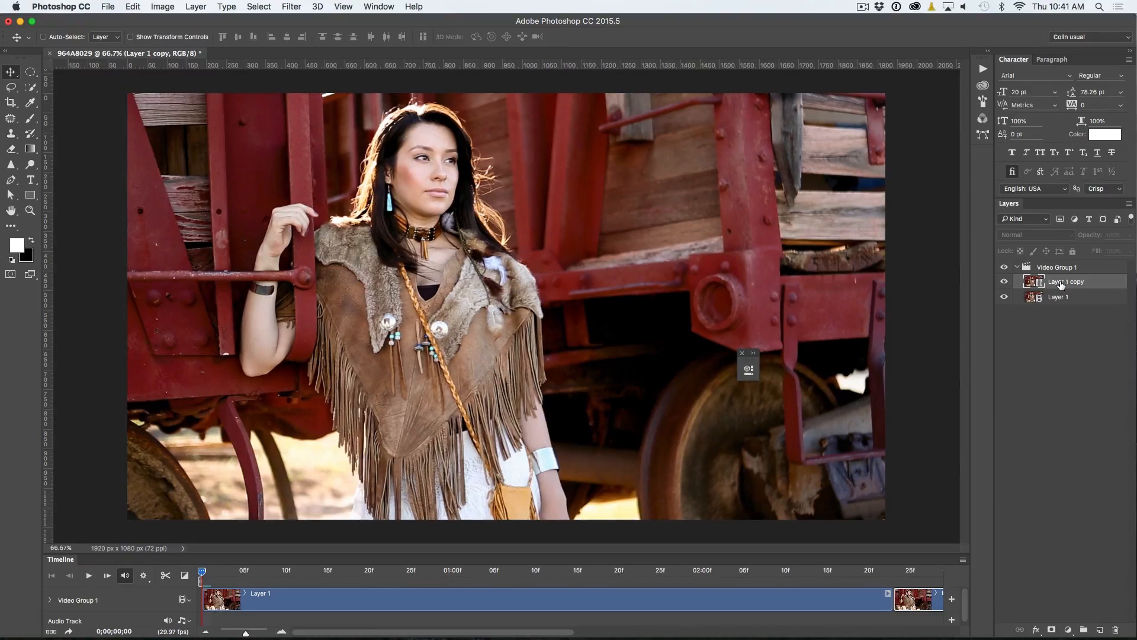
Label Layer 1 copy violet from its right-click menu.
right_click(1066, 281)
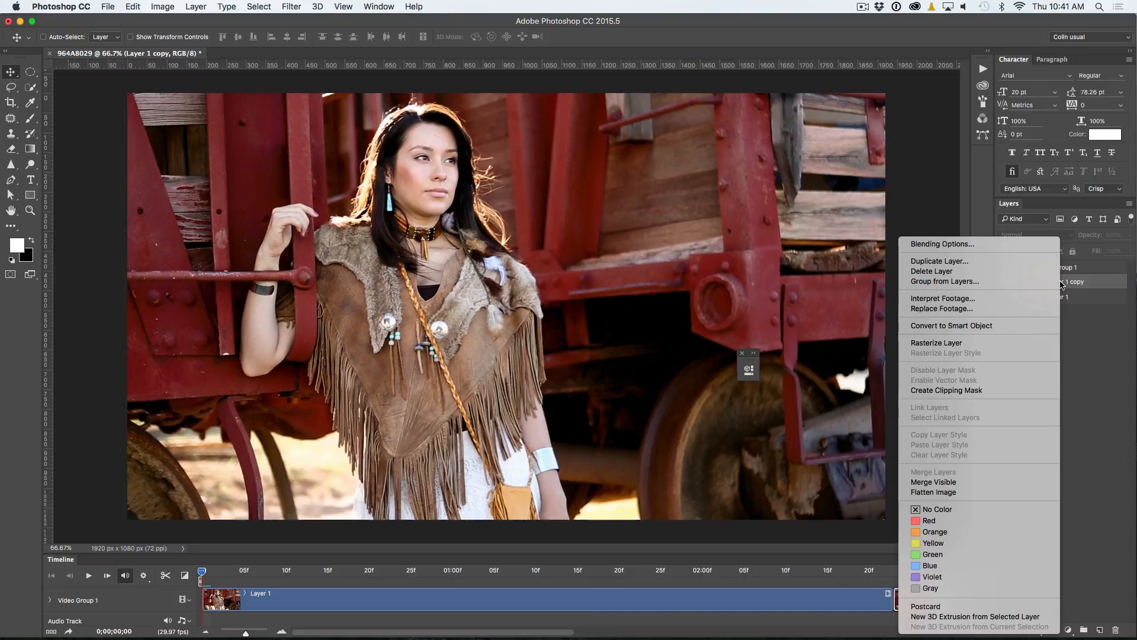
left_click(994, 344)
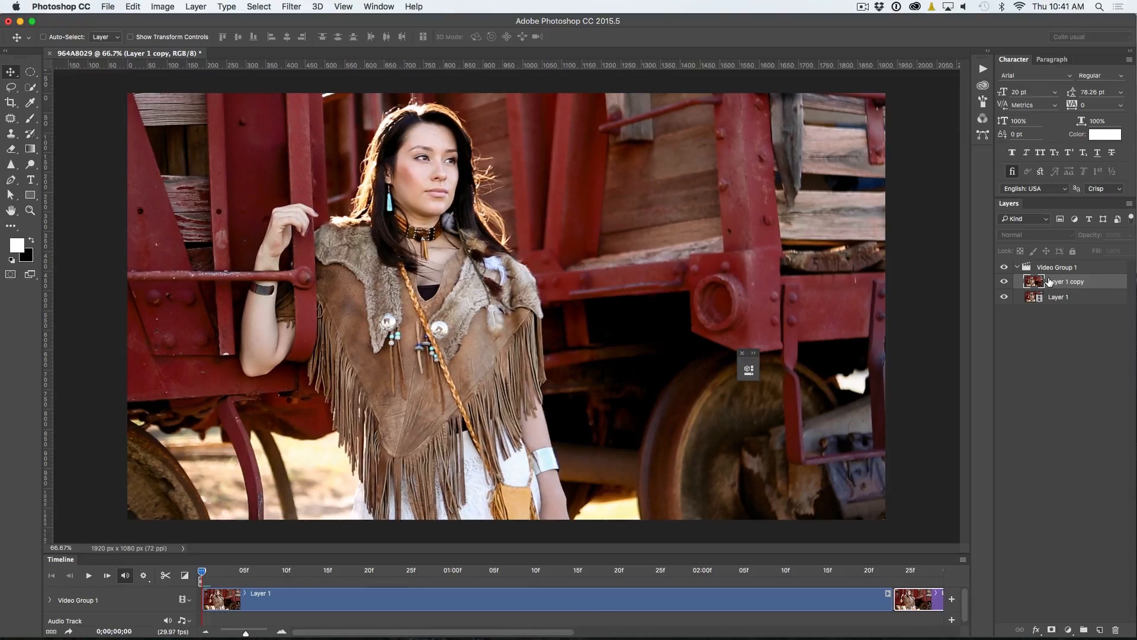
double_click(1056, 267)
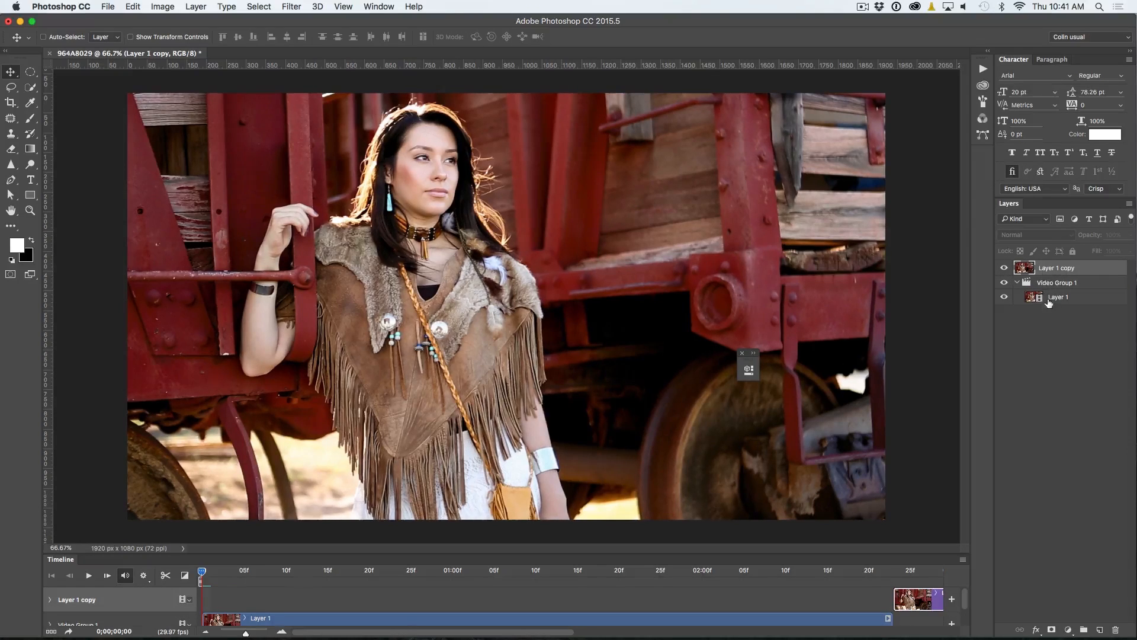
Make Layer 1 copy a full-length track of its own, hide it, and select Layer 1.
left_click(1057, 268)
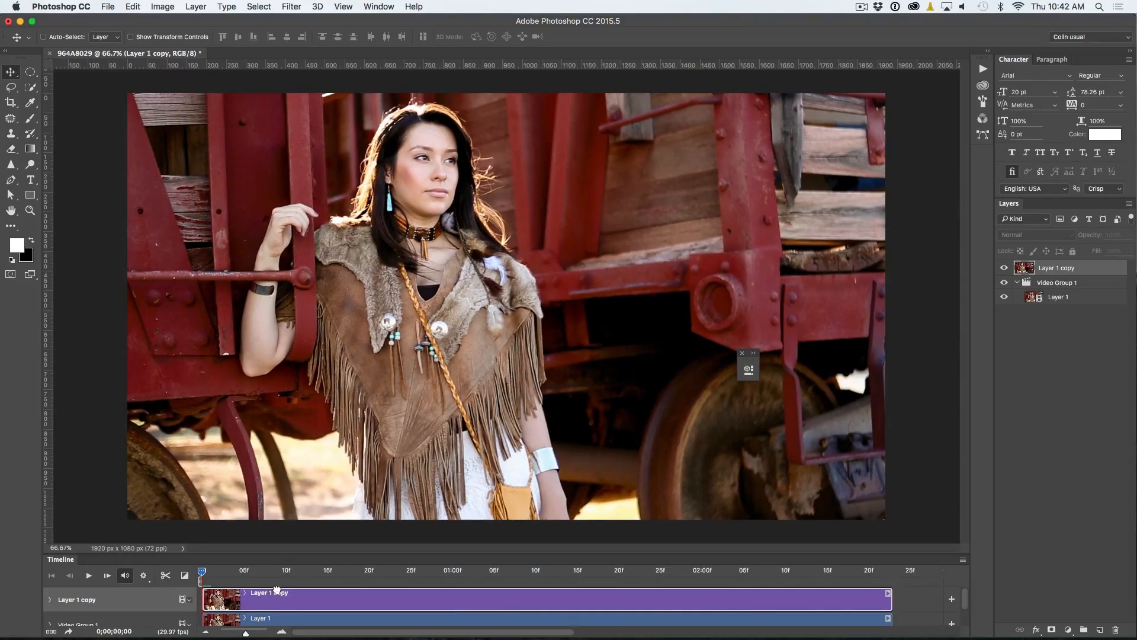
left_click(87, 575)
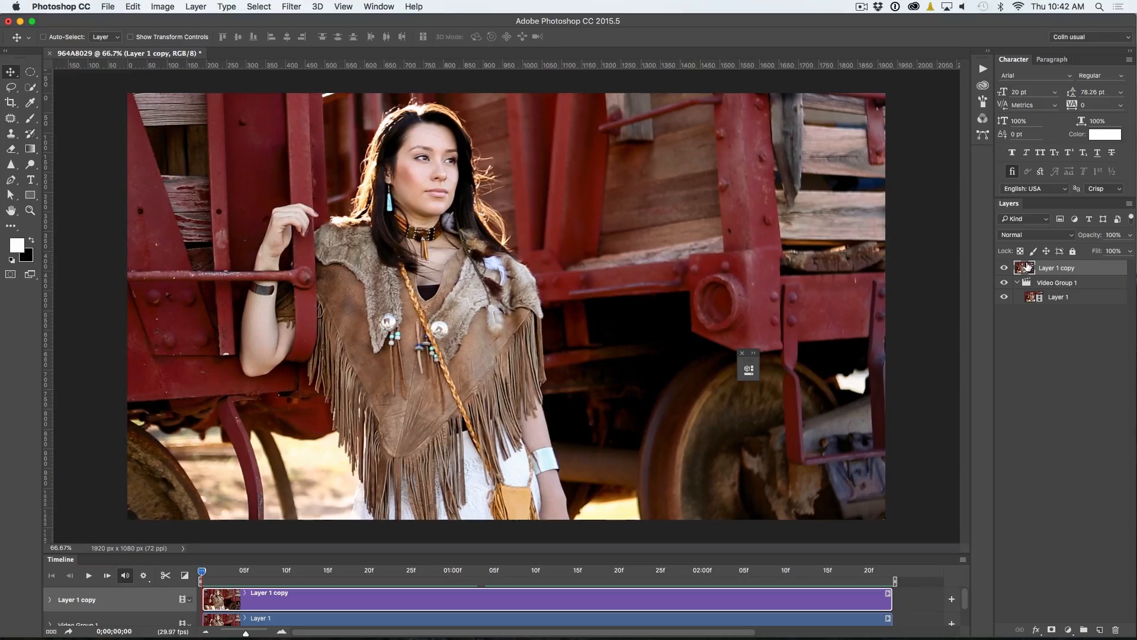
left_click(1005, 268)
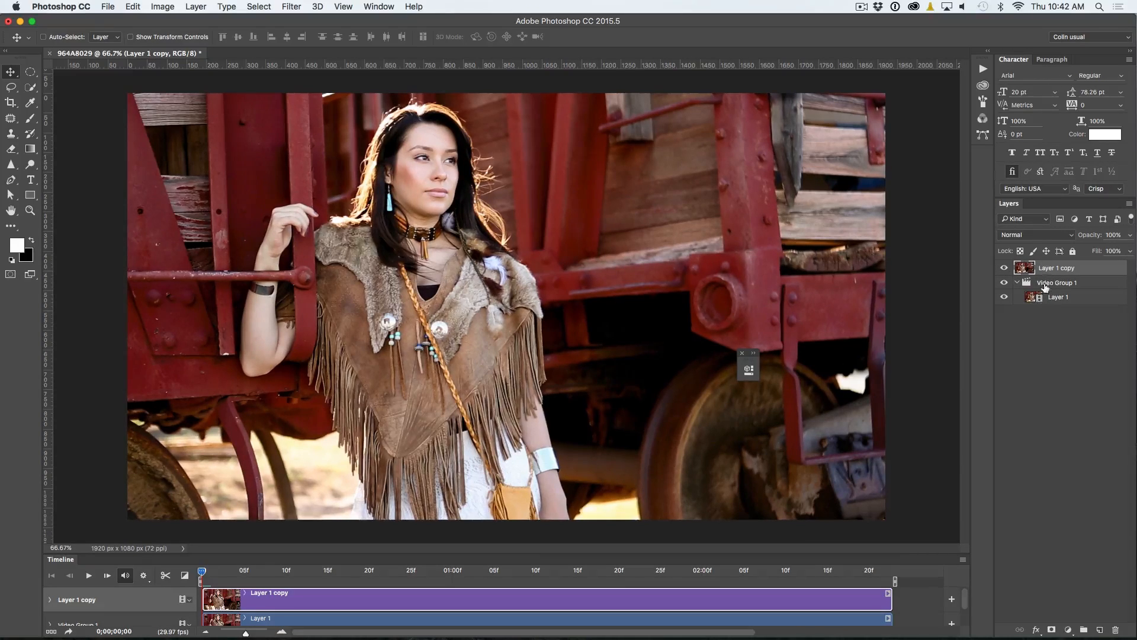
left_click(1005, 267)
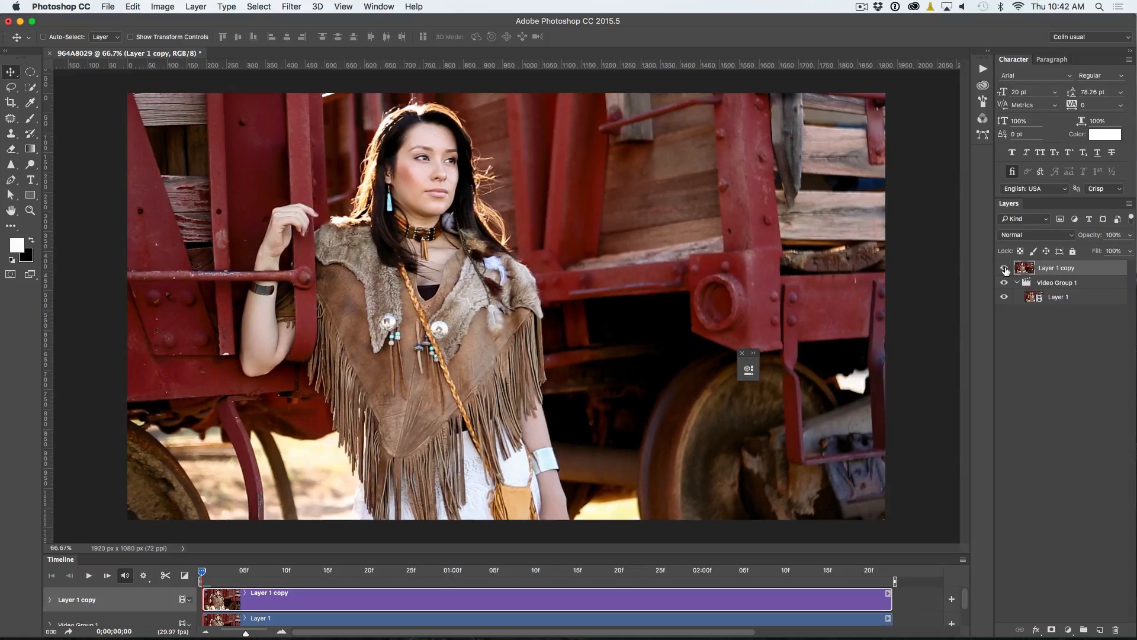
left_click(1005, 267)
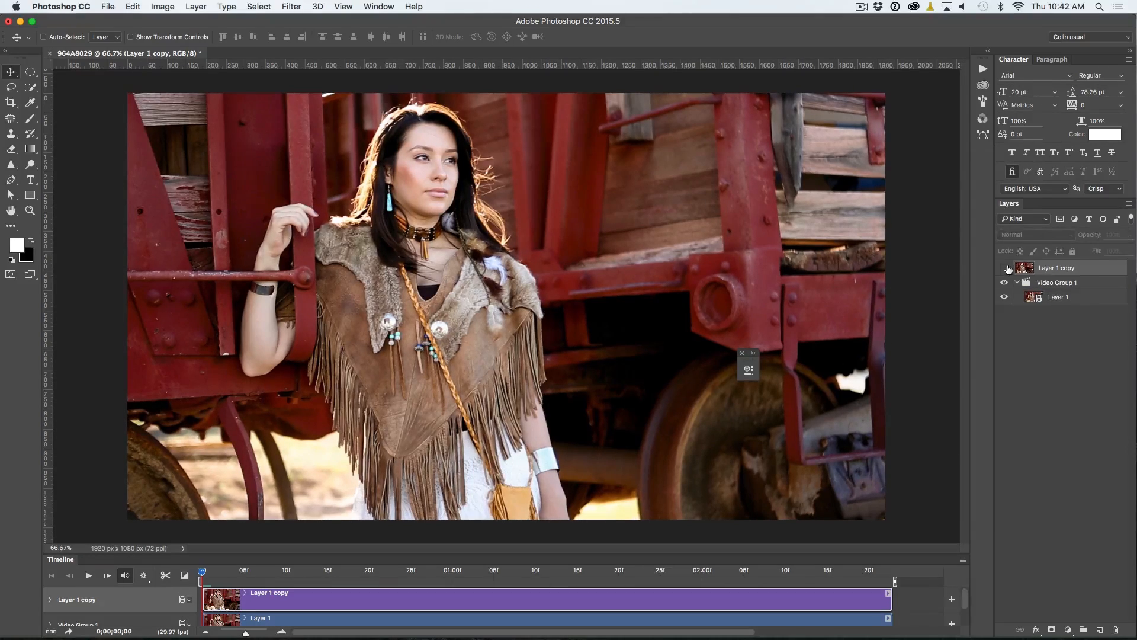
left_click(1059, 296)
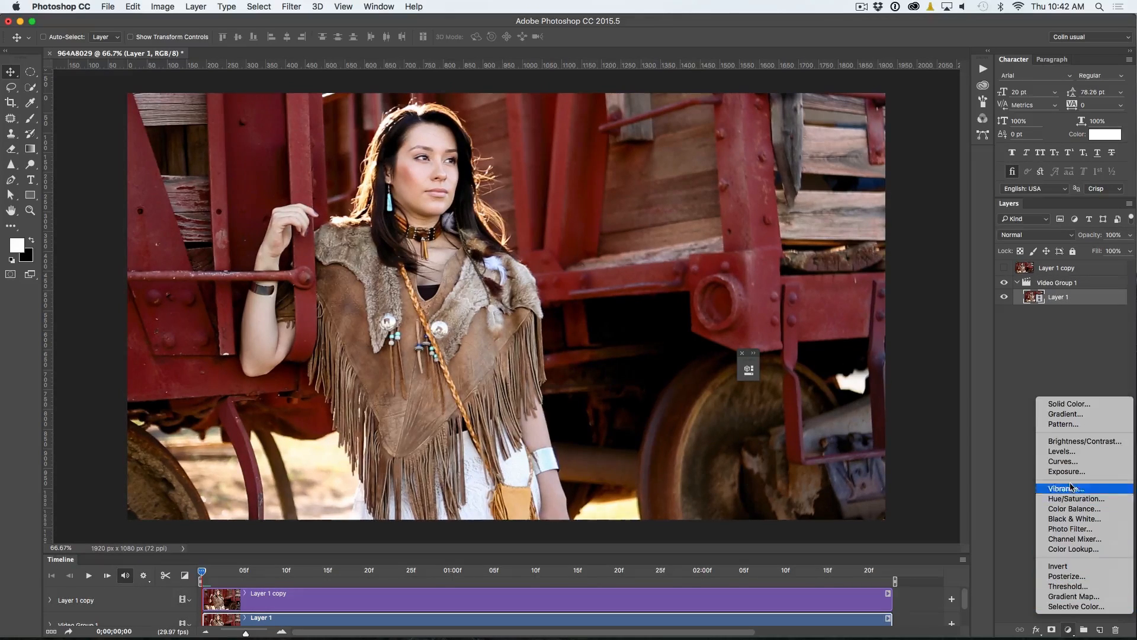
mouse_move(1076, 498)
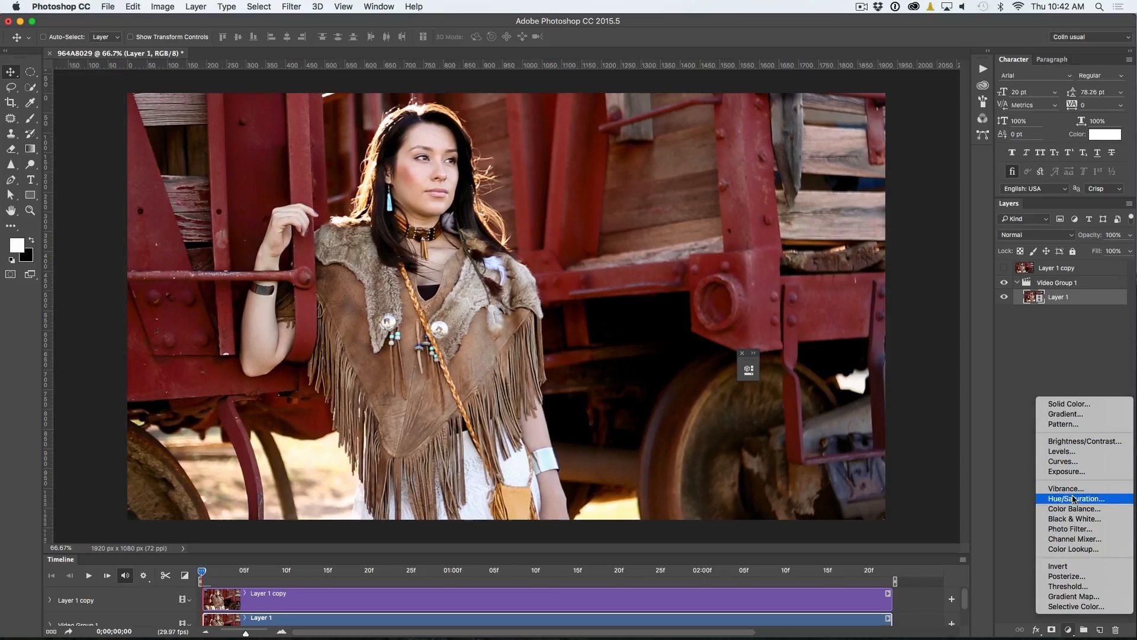
Add a Hue/Saturation adjustment with Hue at -180 and close Properties.
left_click(1075, 498)
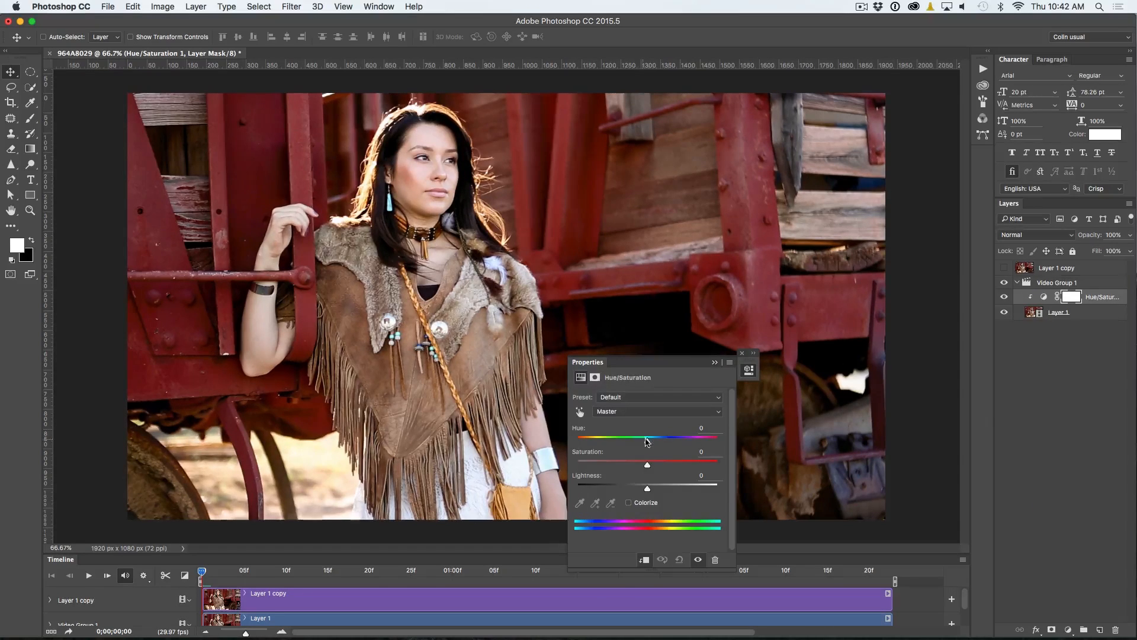
left_click_drag(647, 438, 576, 438)
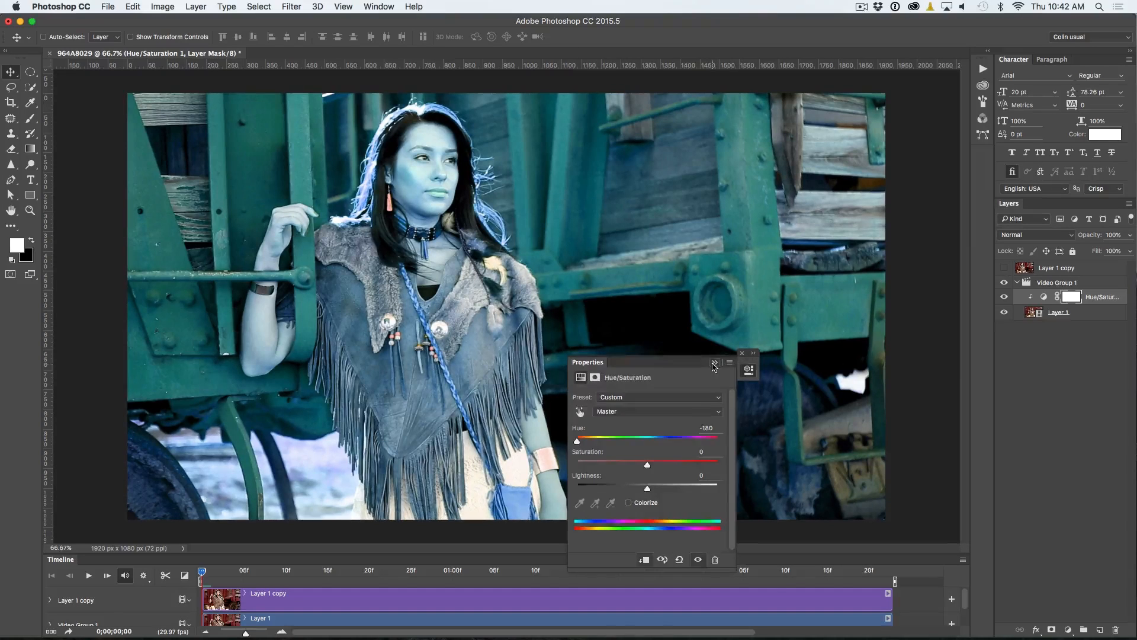
left_click(714, 363)
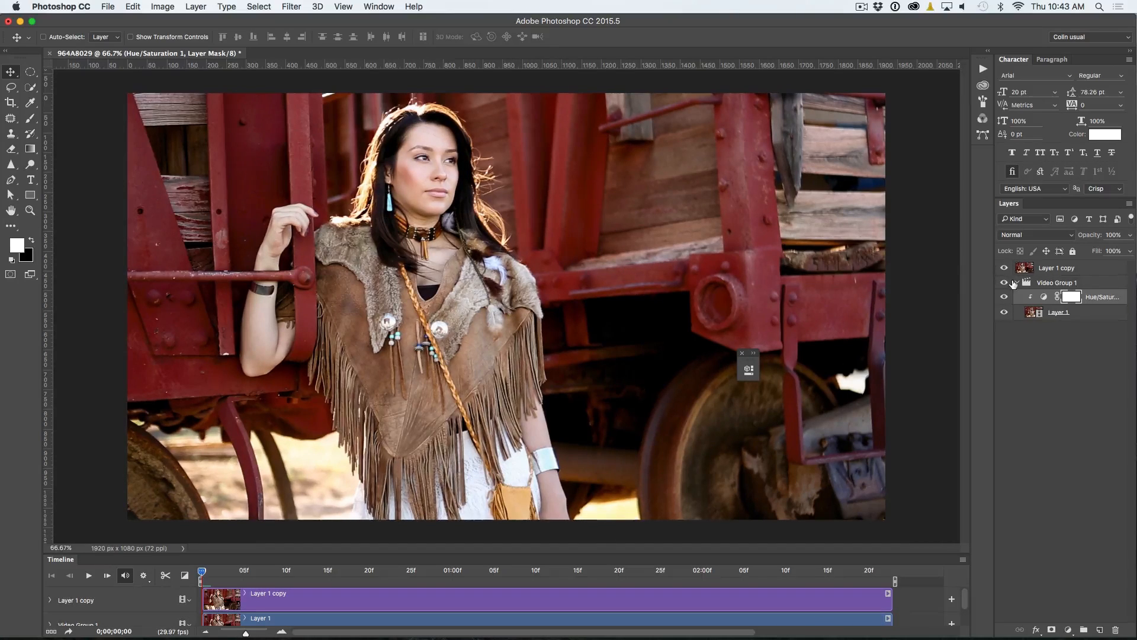
Add a layer mask to Layer 1 copy and make black the foreground colour.
left_click(1056, 268)
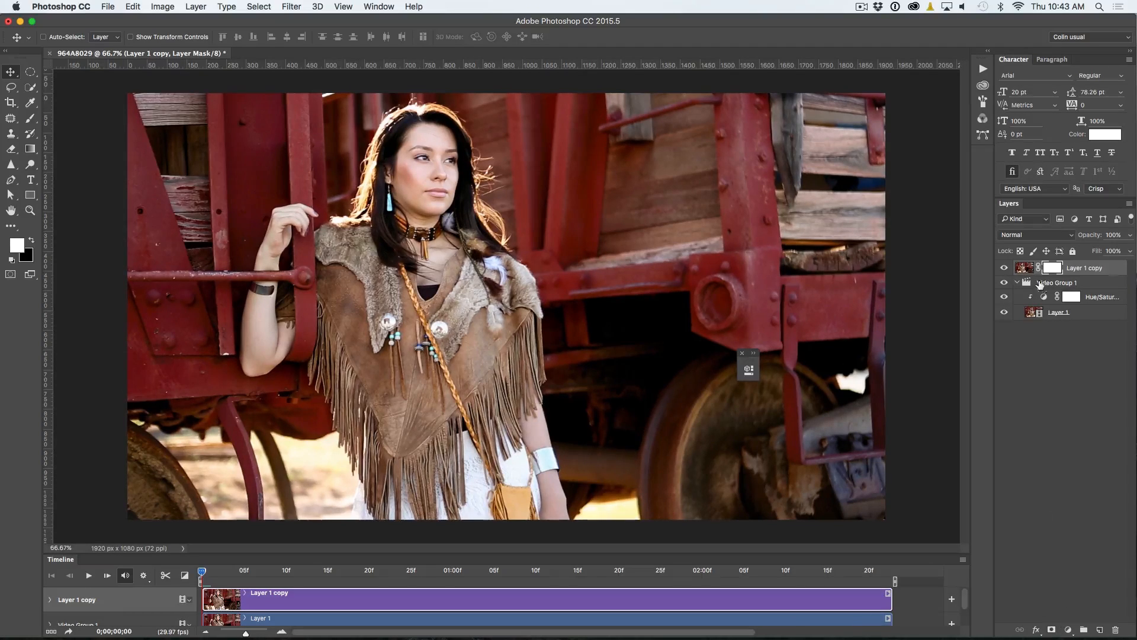
mouse_move(1052, 268)
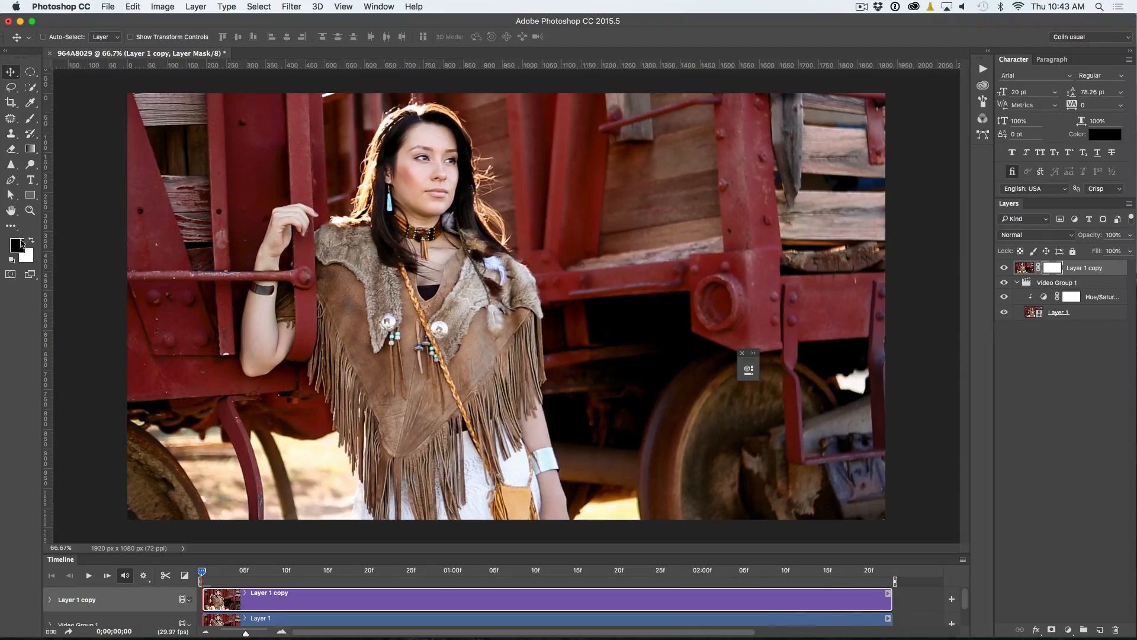
left_click(31, 118)
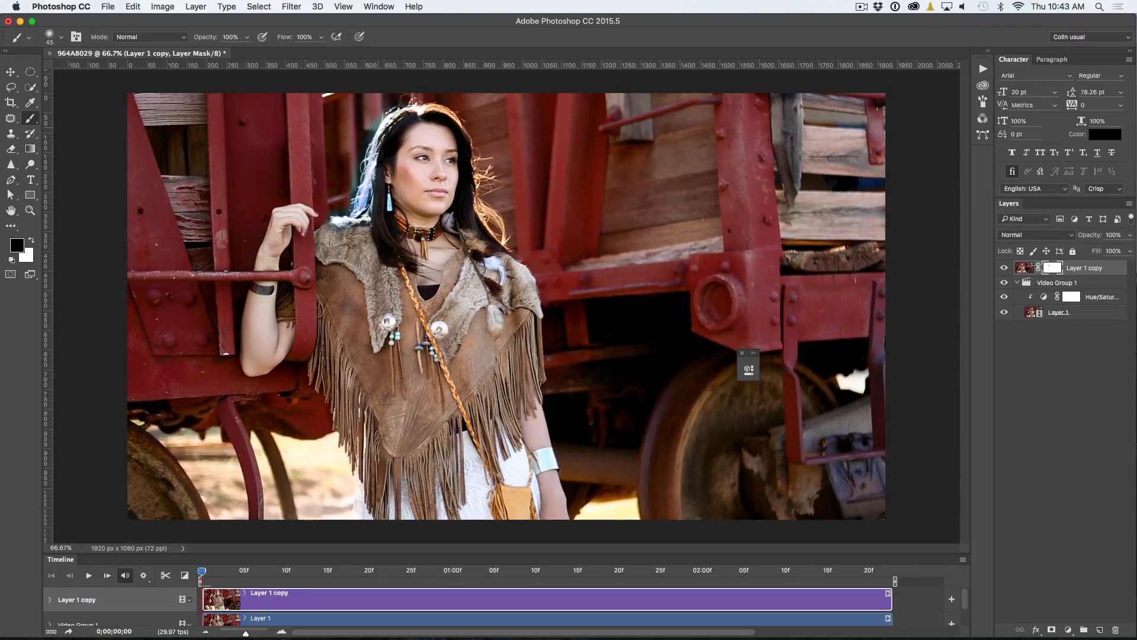
Paint black on Layer 1 copy's mask over the top, left, right and loose hair strands.
left_click_drag(408, 99, 363, 180)
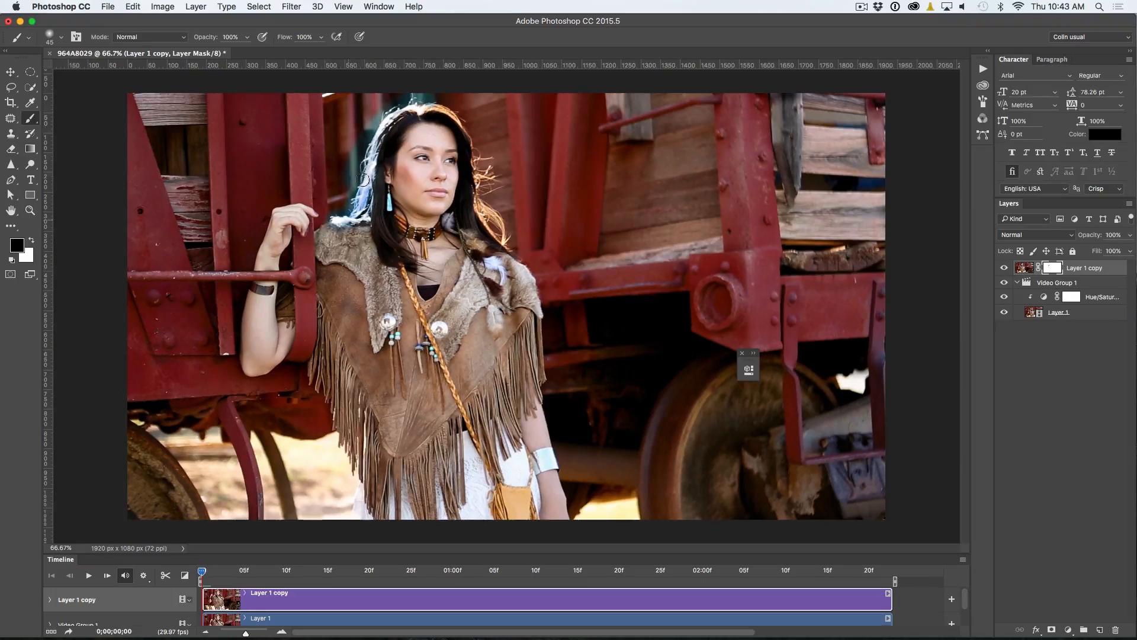
left_click_drag(363, 178, 470, 127)
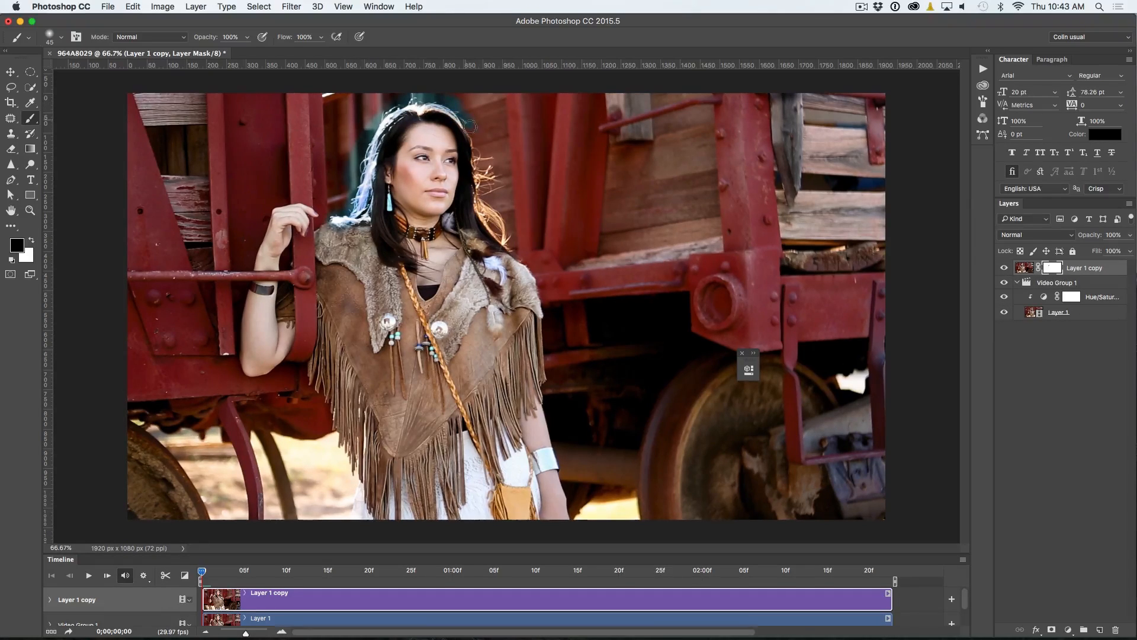
left_click_drag(478, 127, 490, 196)
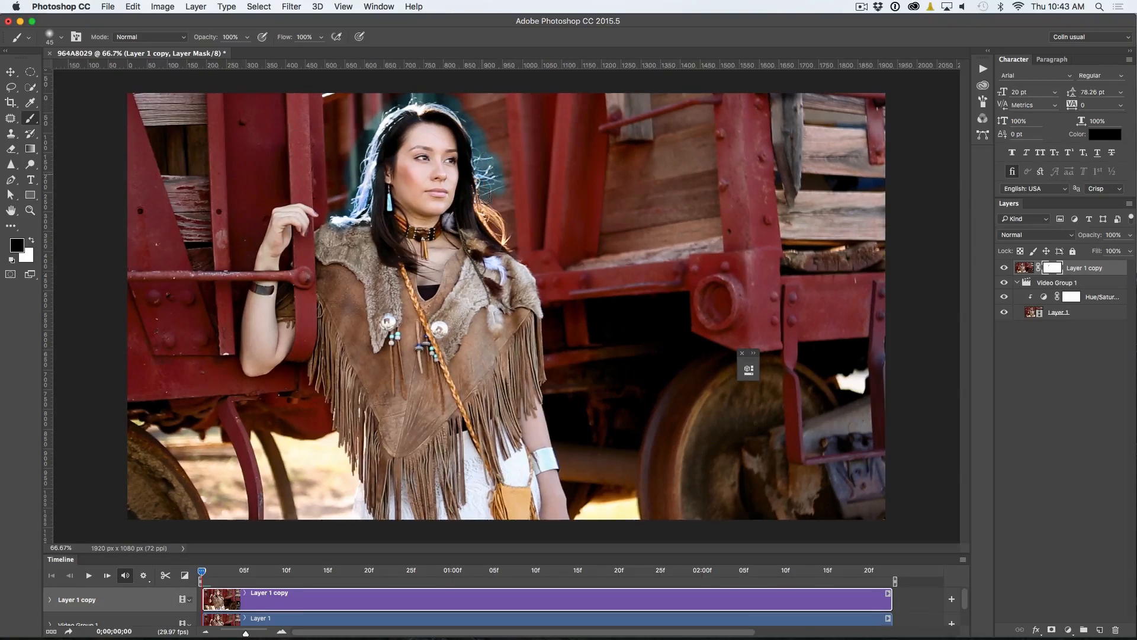
left_click_drag(486, 196, 523, 256)
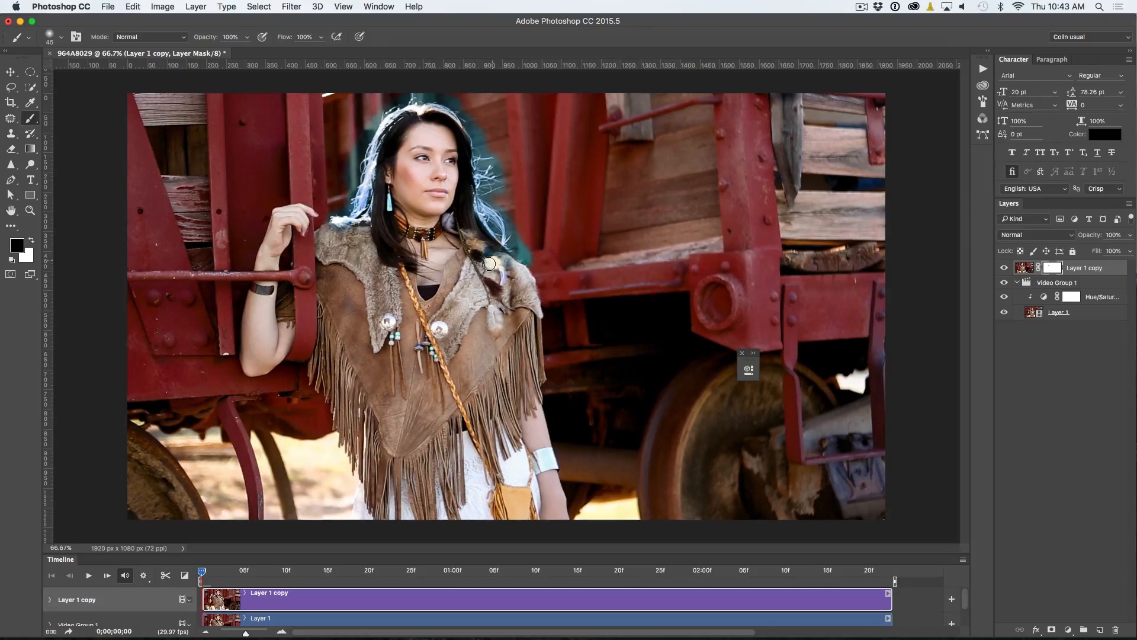
left_click_drag(489, 263, 496, 309)
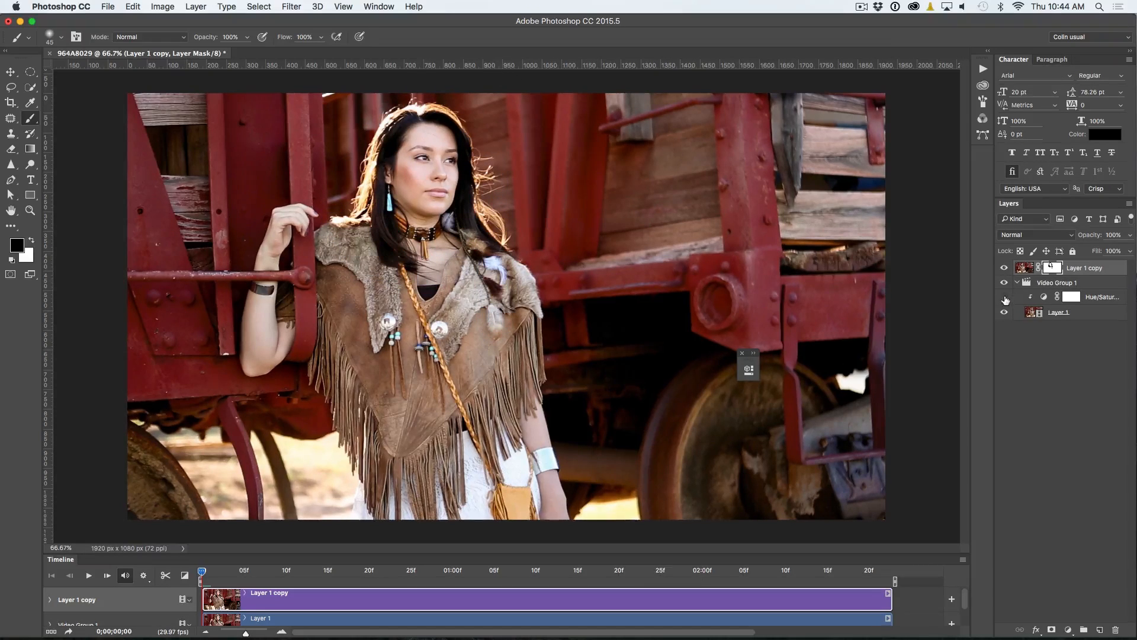
Play the clip to preview the motion and extend the mask over more hair.
left_click(87, 575)
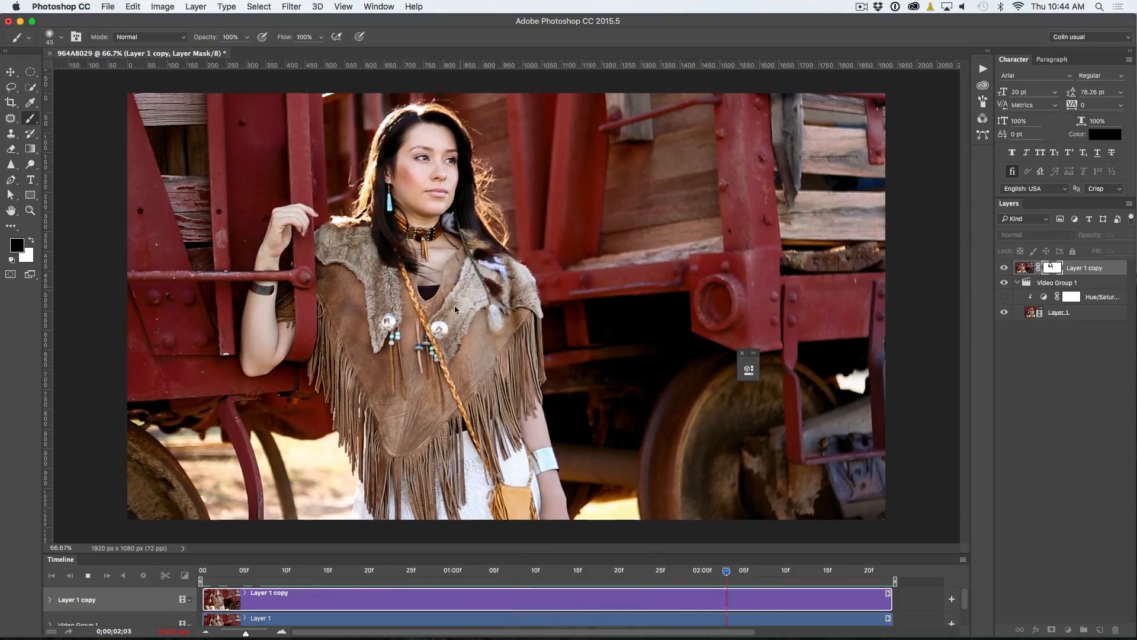
left_click_drag(725, 573, 526, 572)
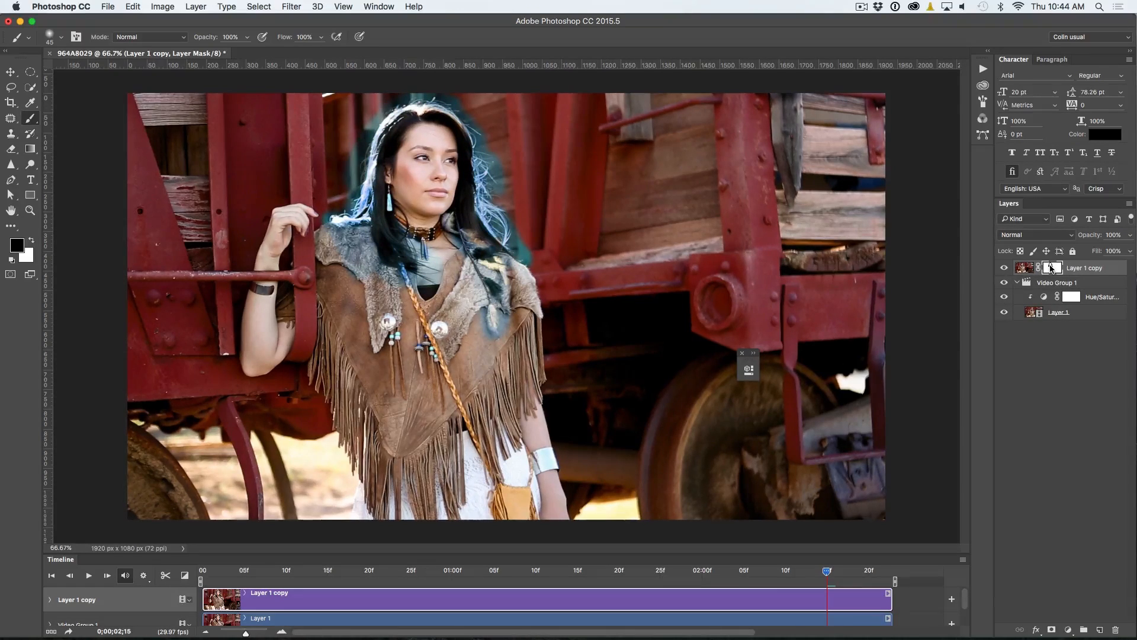
mouse_move(1053, 267)
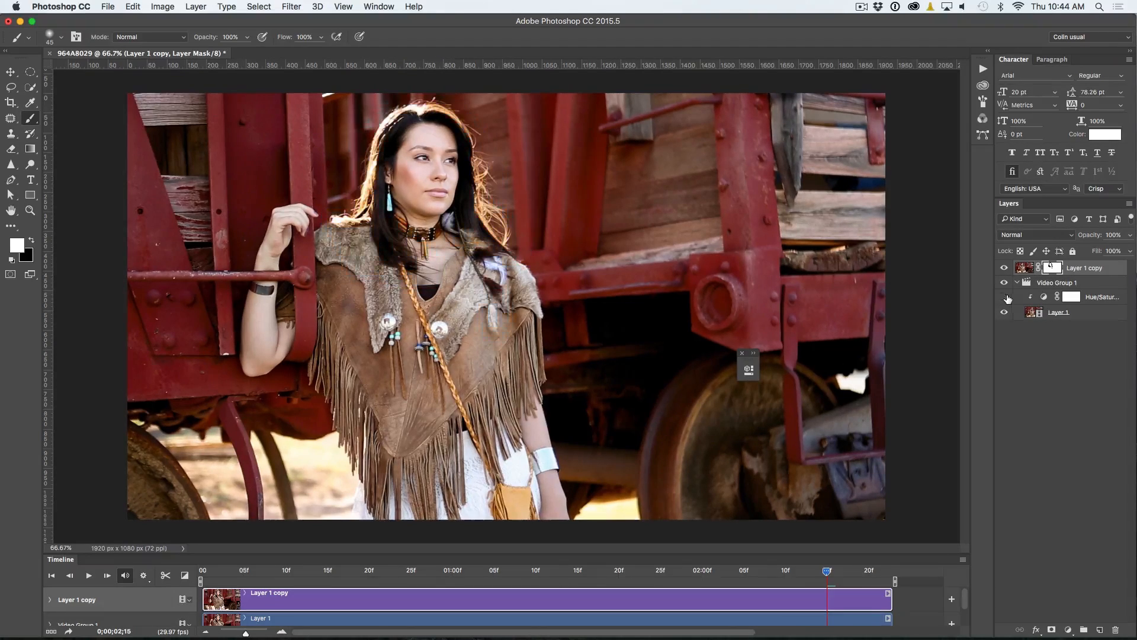
left_click(88, 575)
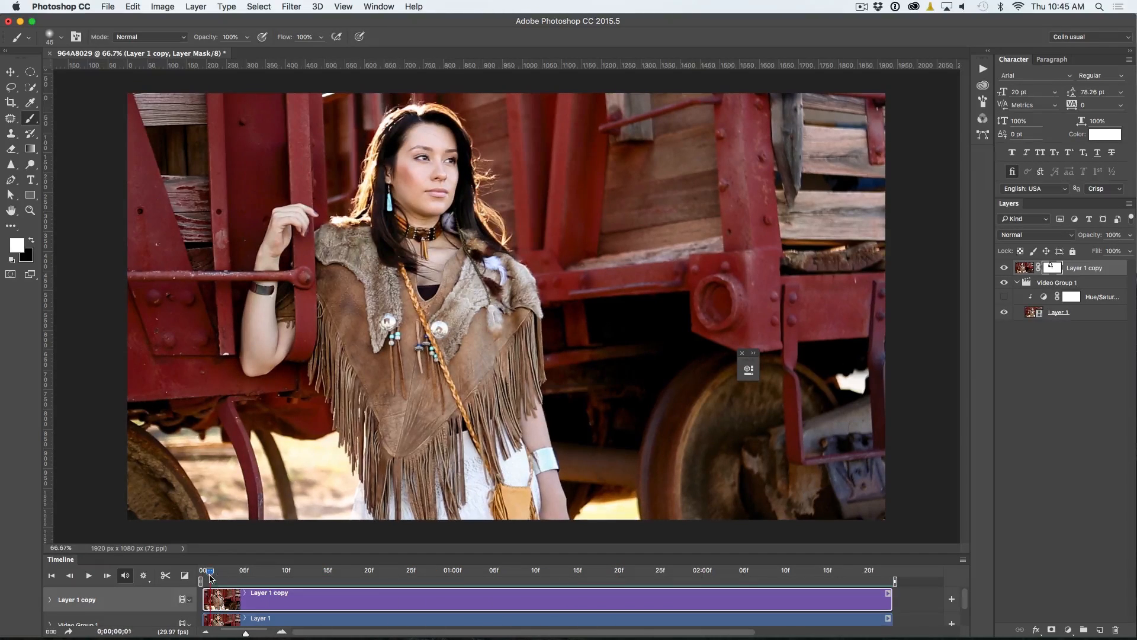
Expand the Timeline so both video tracks and the audio track are fully visible.
left_click_drag(209, 571, 343, 571)
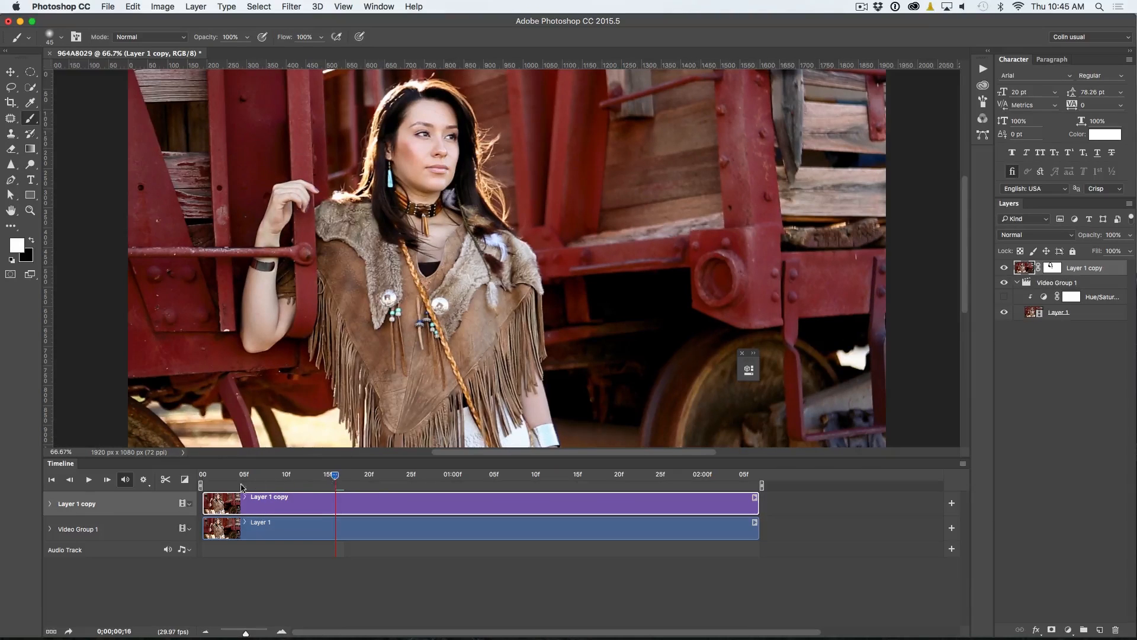
Begin refining Layer 1 copy's hair mask to reveal the moving video beneath.
left_click(88, 478)
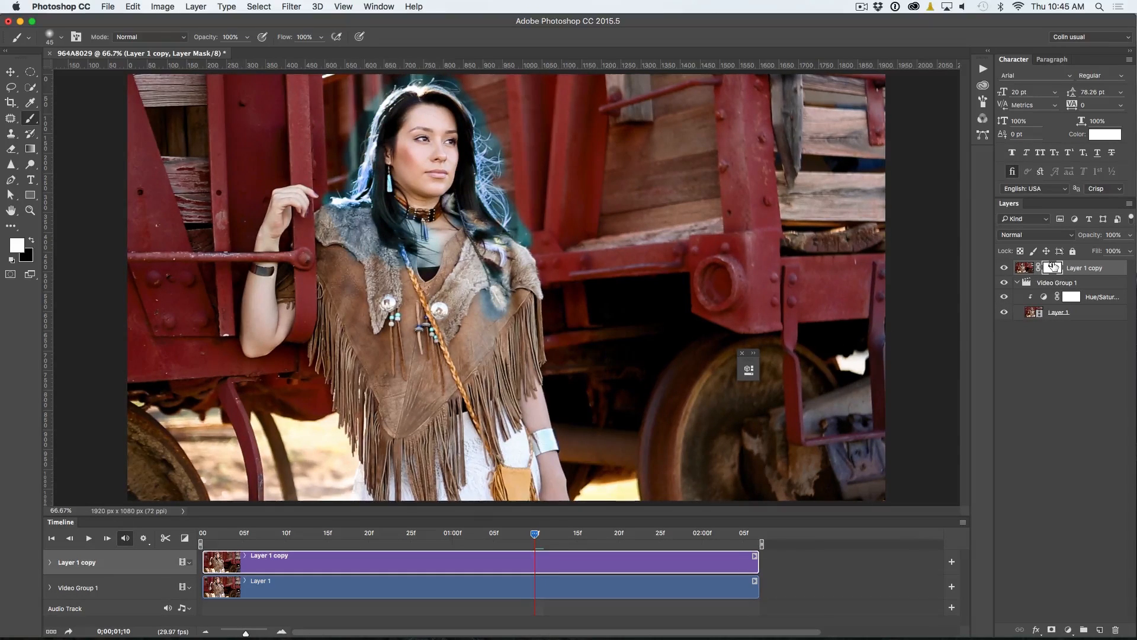
mouse_move(1053, 267)
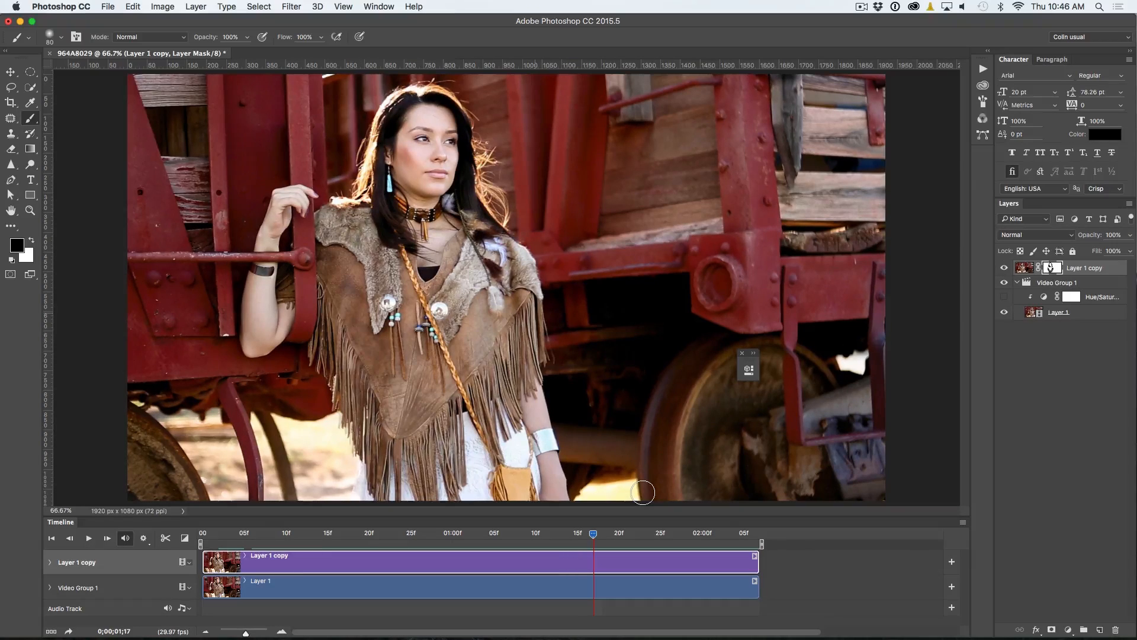
Open Save for Web (Legacy) with the image at 650 × 366 px and GIF format.
left_click(107, 7)
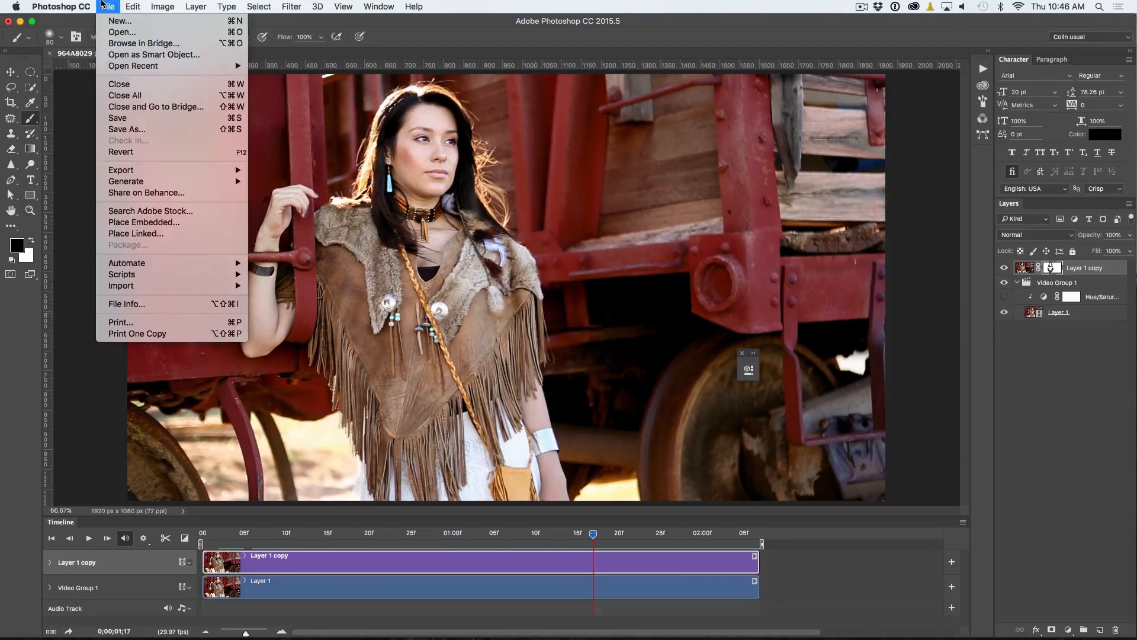
mouse_move(121, 170)
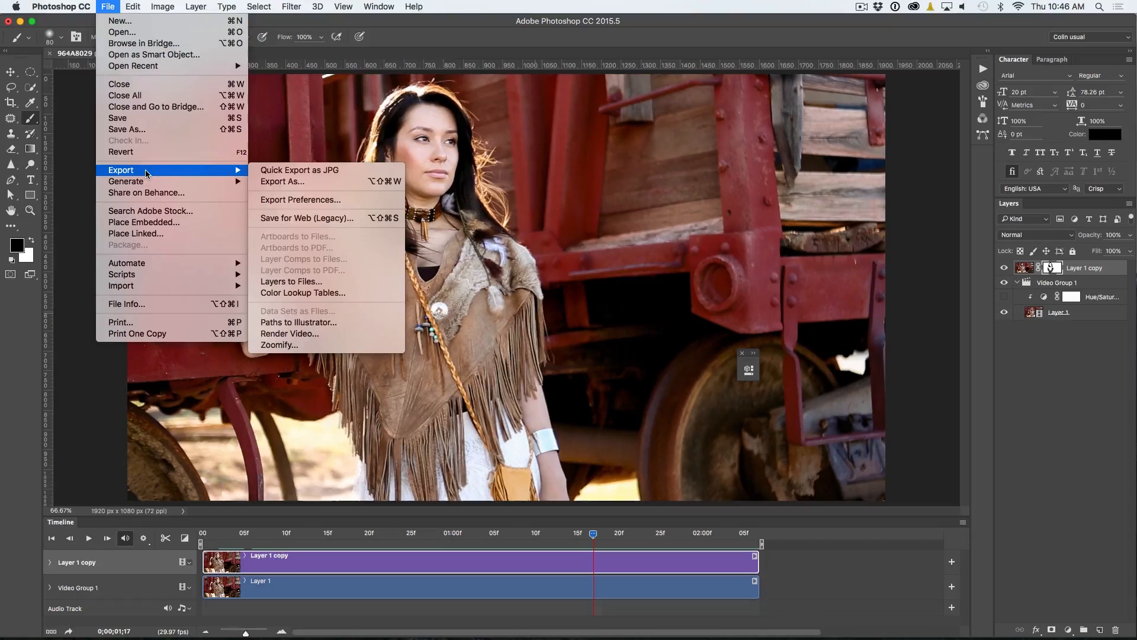
mouse_move(289, 218)
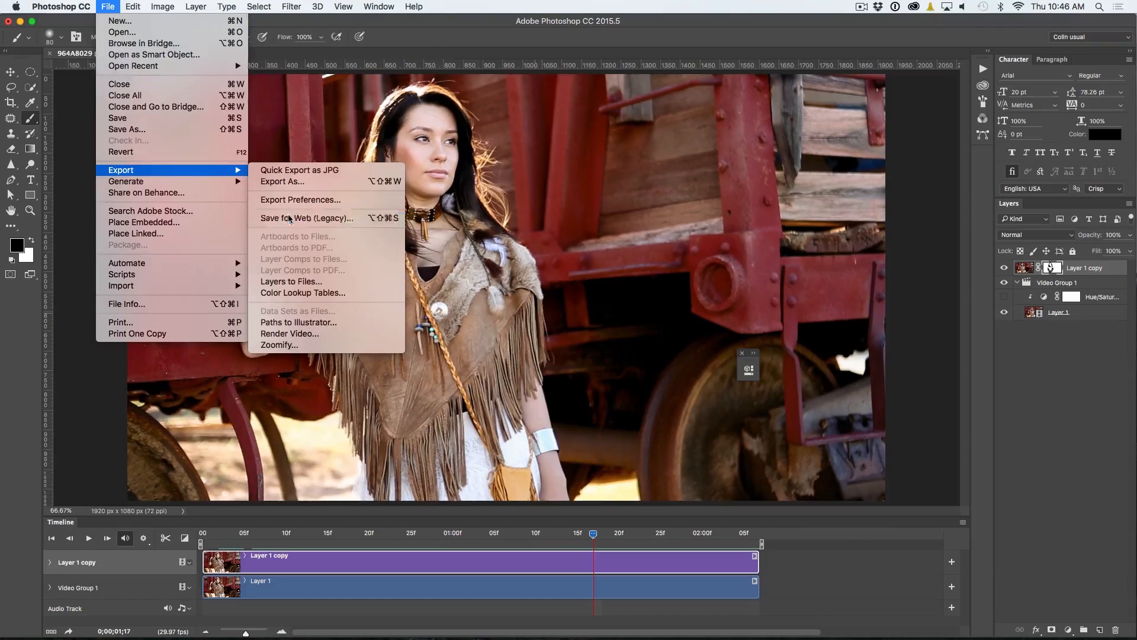
left_click(307, 218)
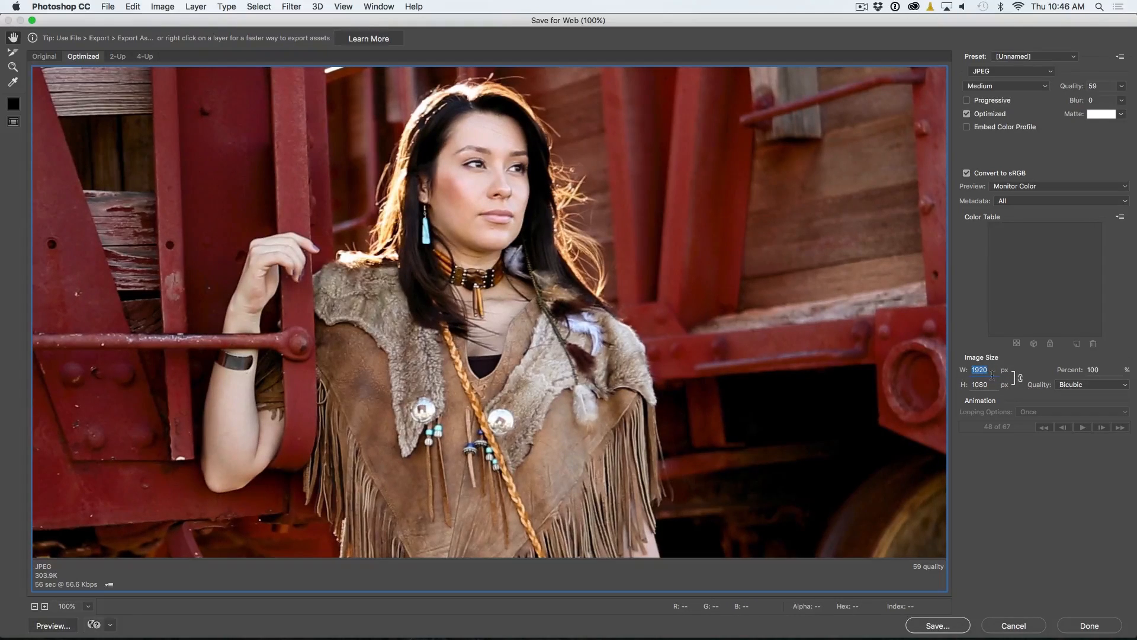
type("650")
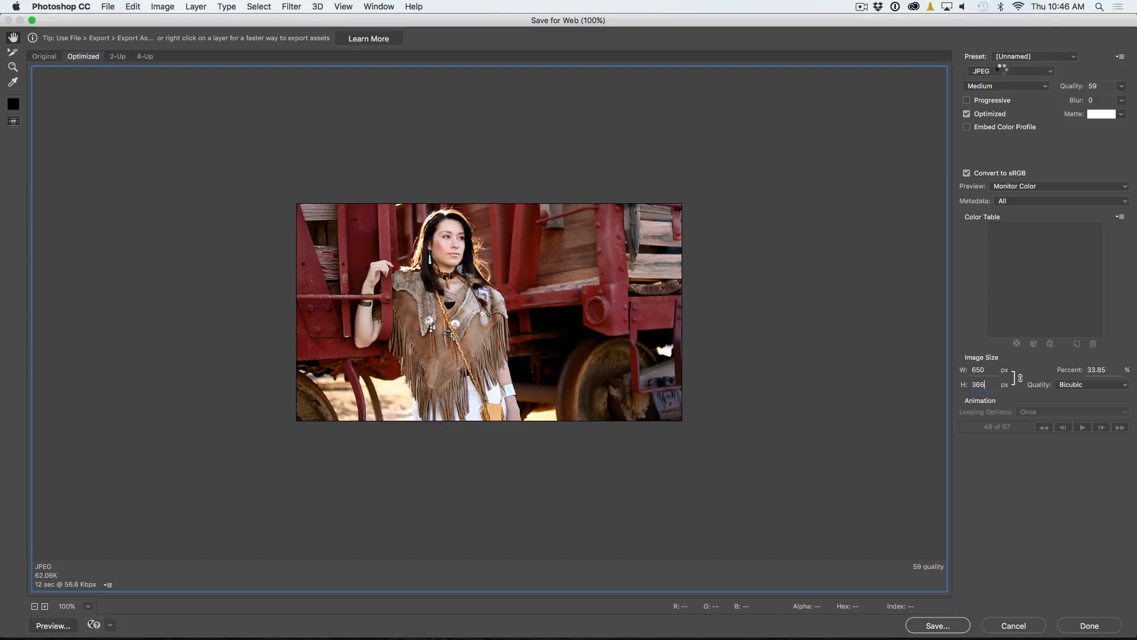
left_click(1010, 71)
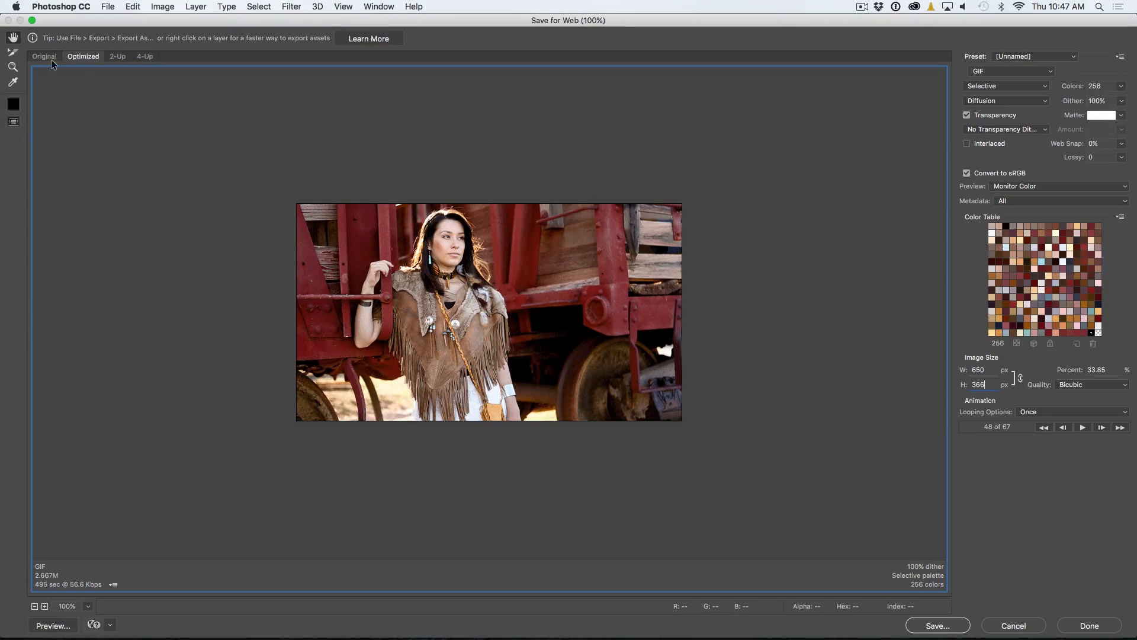
mouse_move(435, 269)
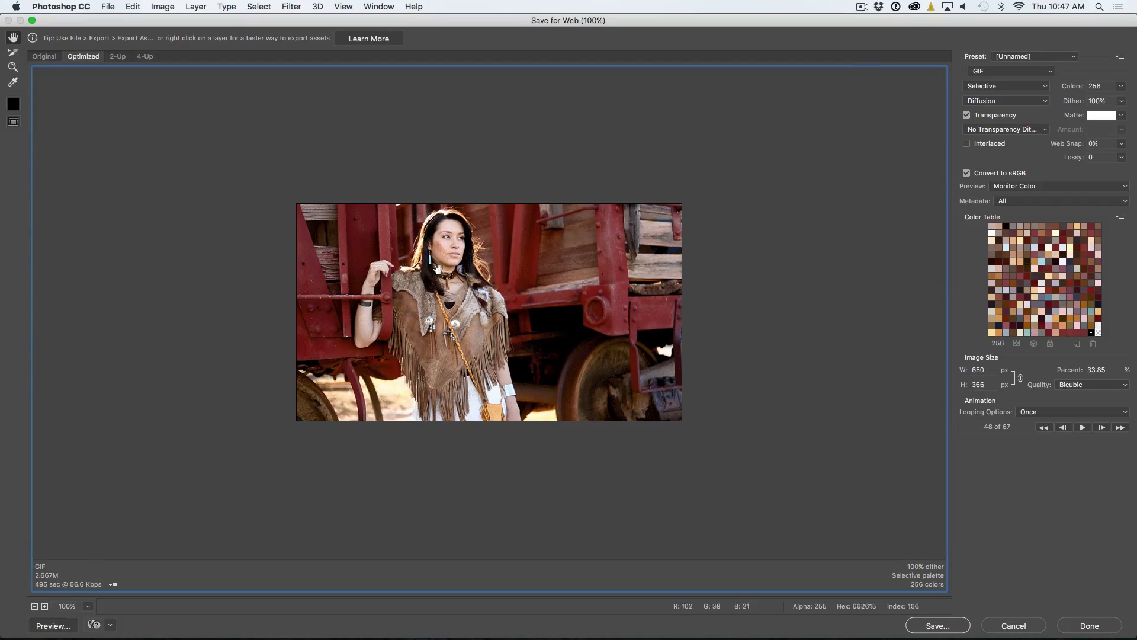
mouse_move(922, 460)
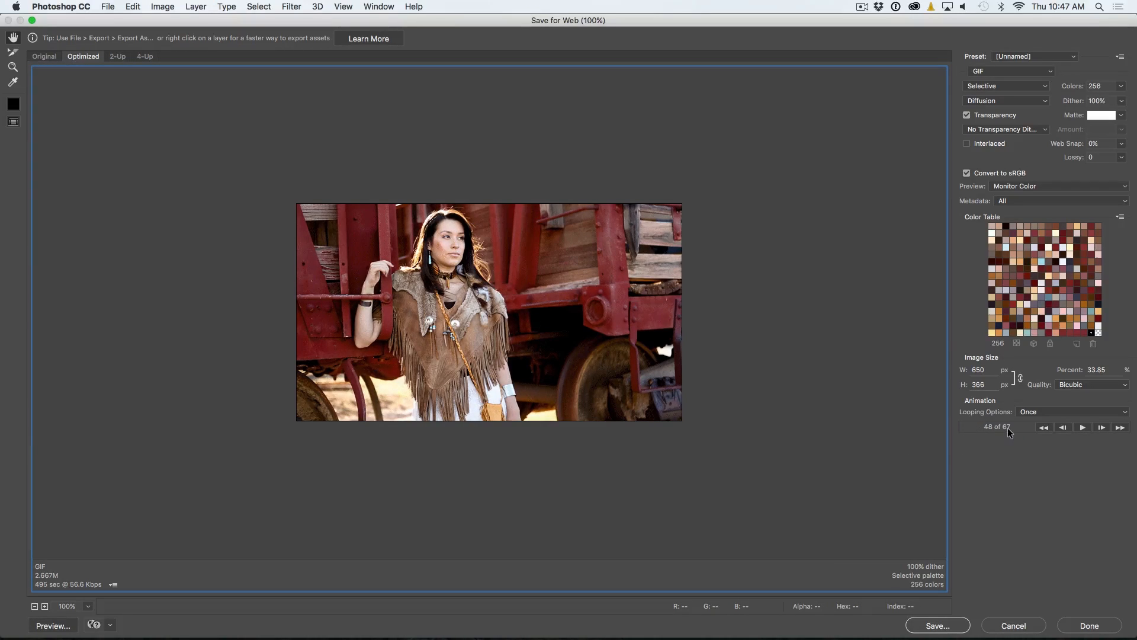
Play the animation preview, then stop it.
left_click(1082, 427)
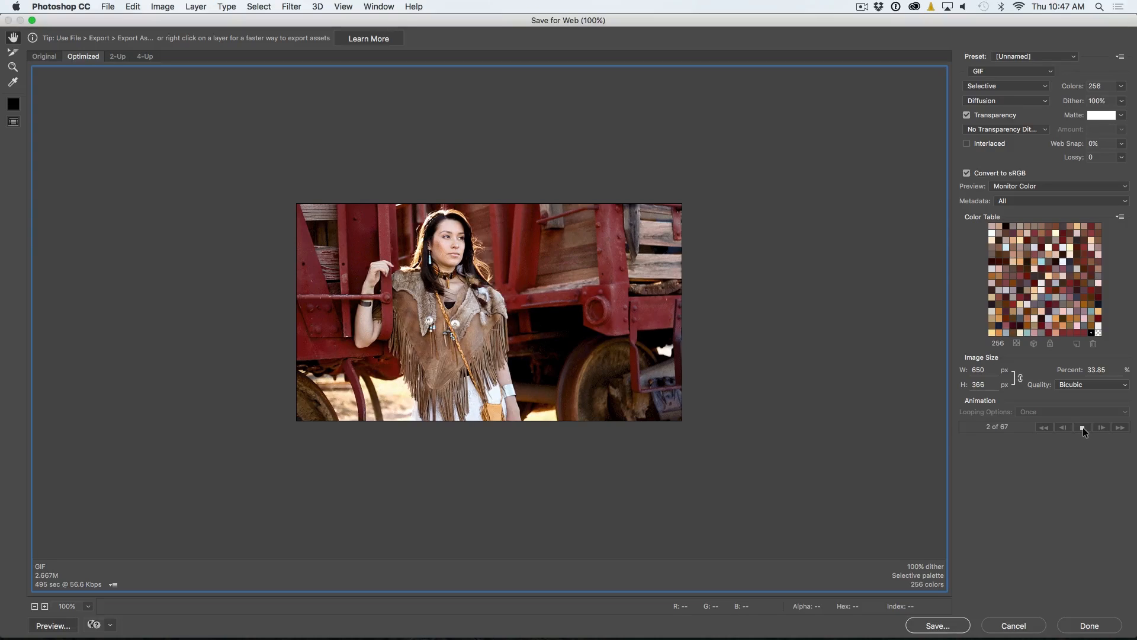
left_click(1082, 428)
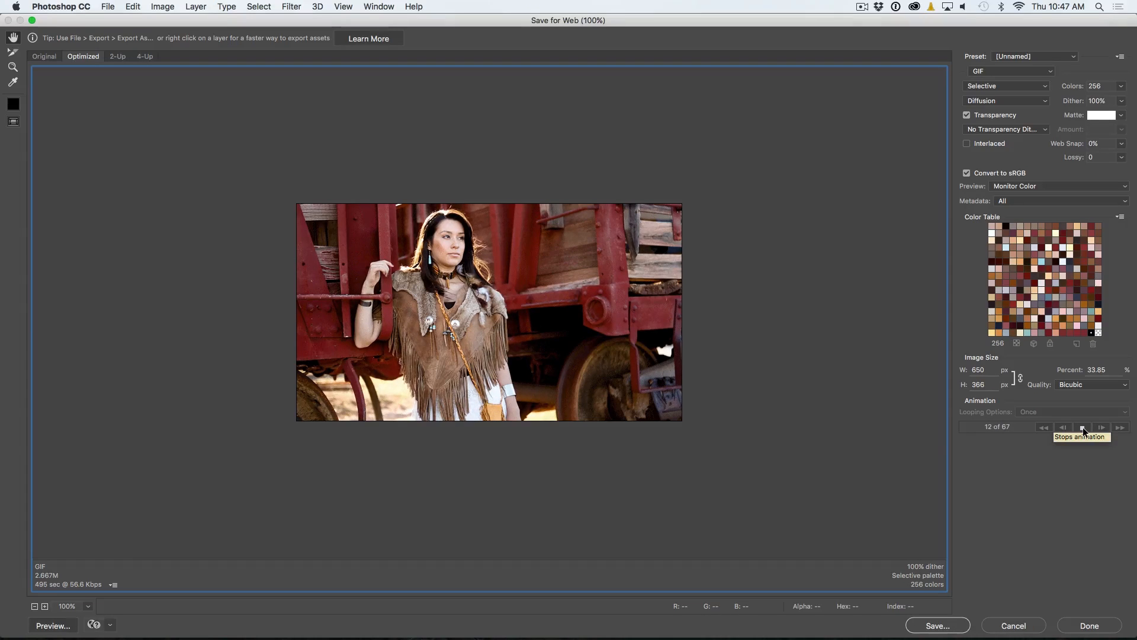
left_click(1101, 428)
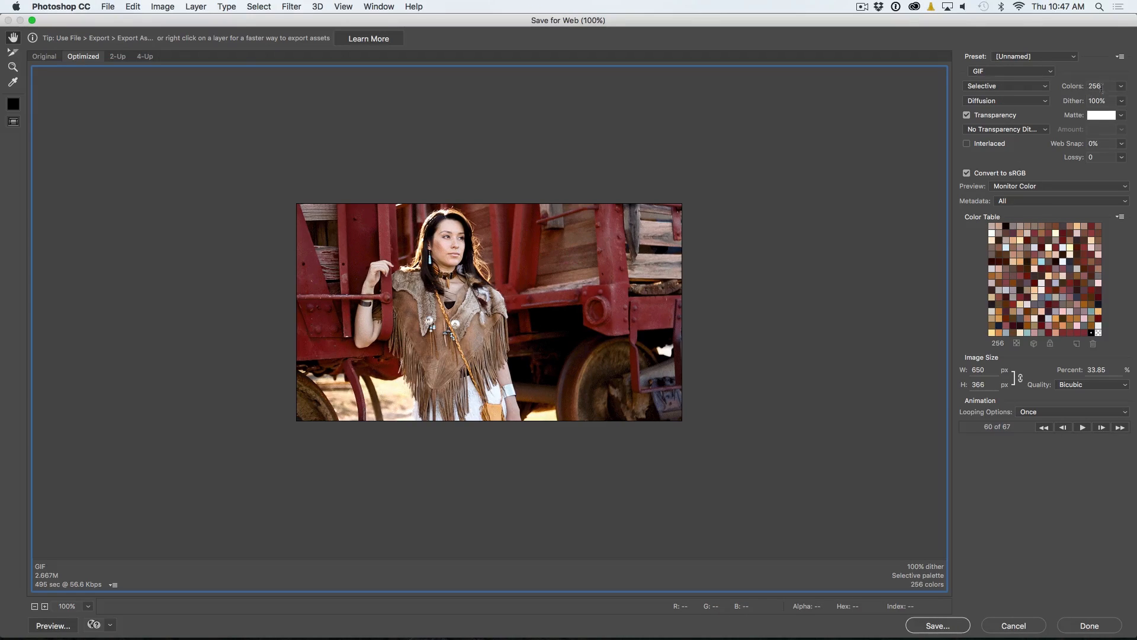
Keep 256 colours, turn off transparency, set looping to Forever, and preview.
left_click(1119, 85)
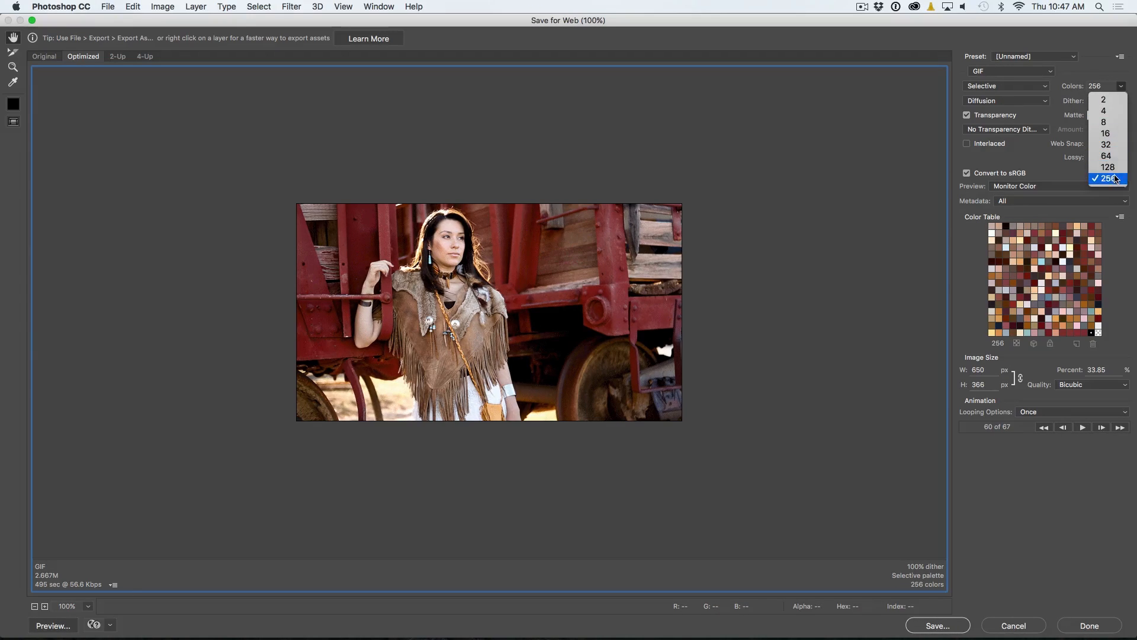
left_click(1108, 178)
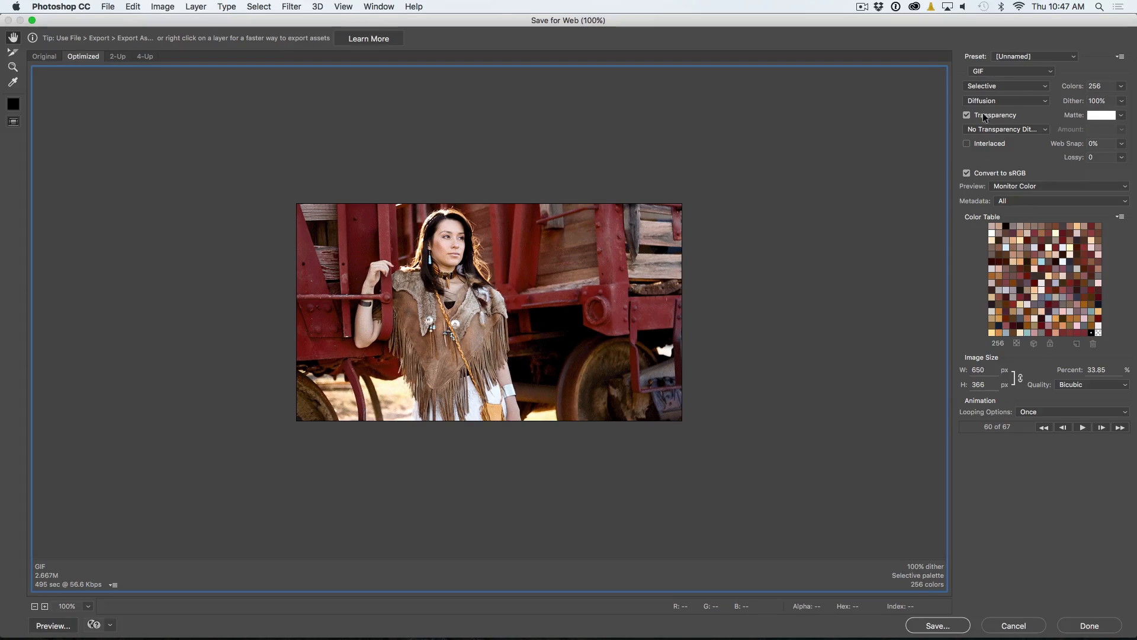
left_click(967, 115)
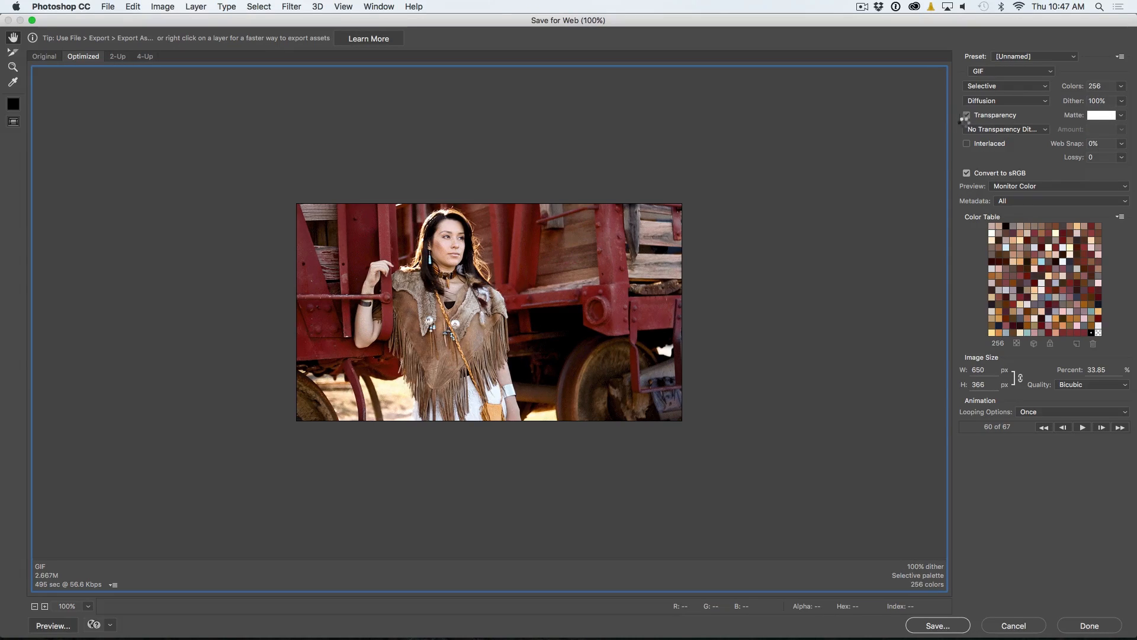
left_click(966, 116)
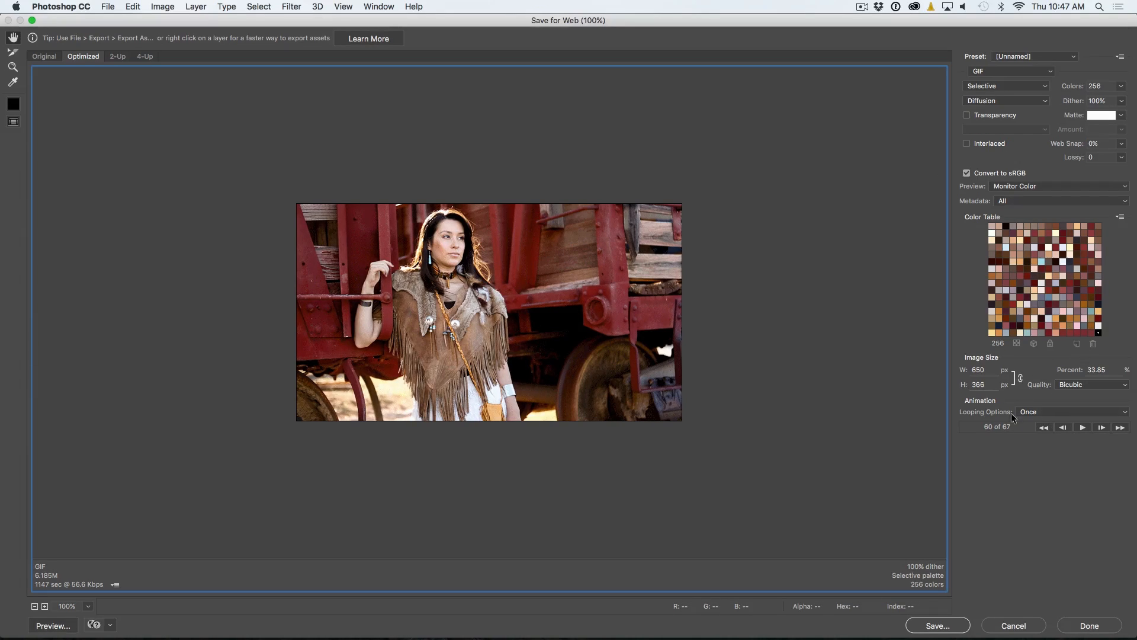
left_click(1074, 411)
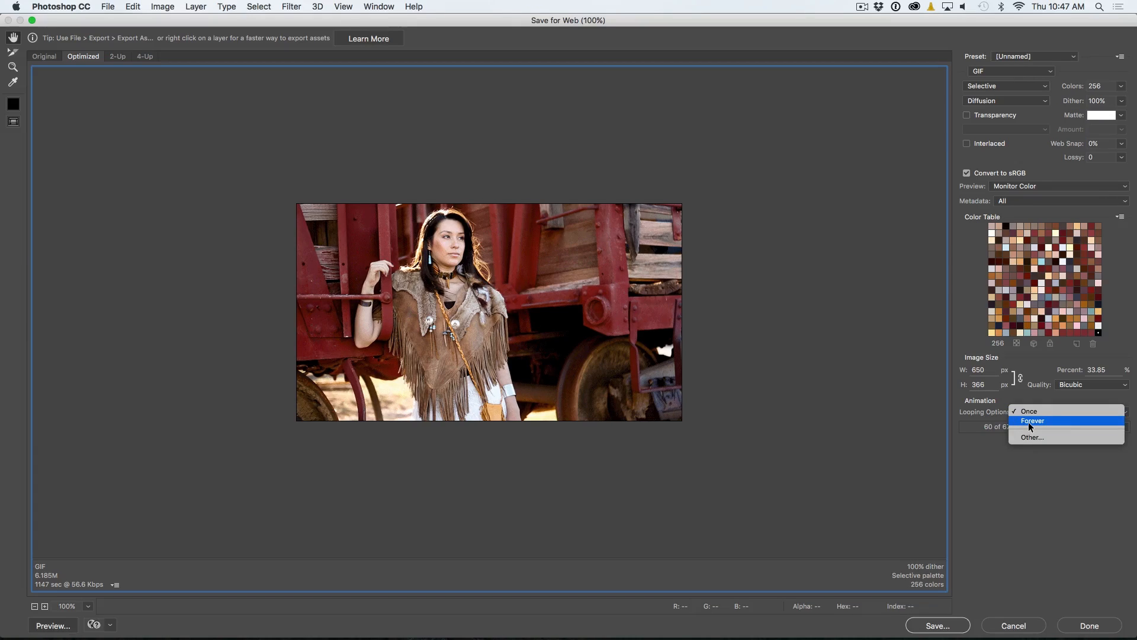
left_click(1033, 420)
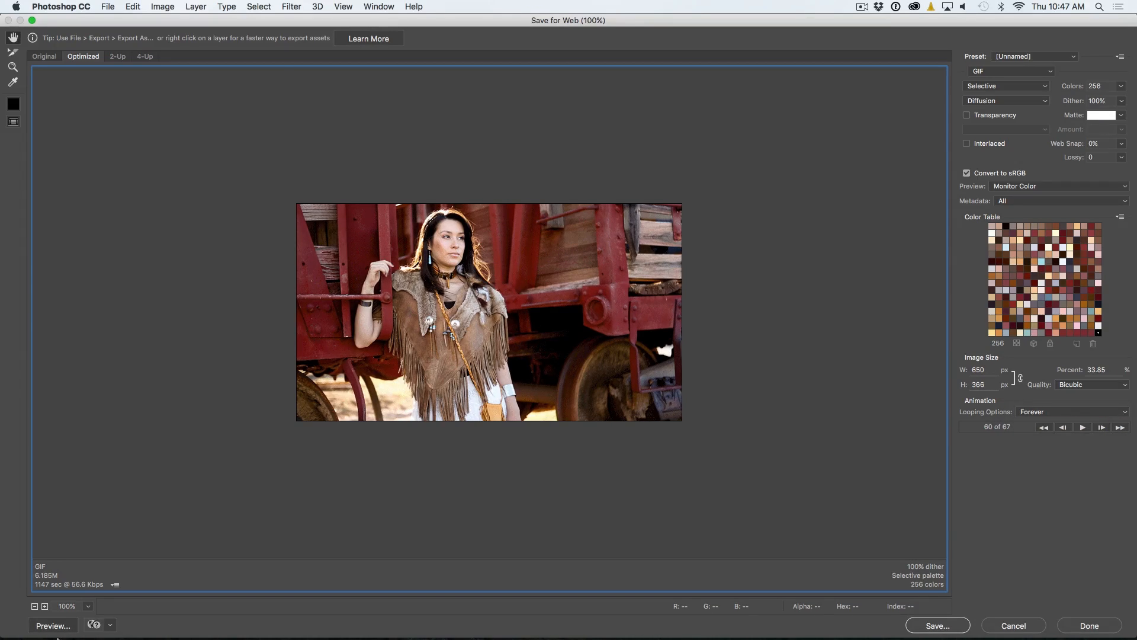
left_click(52, 625)
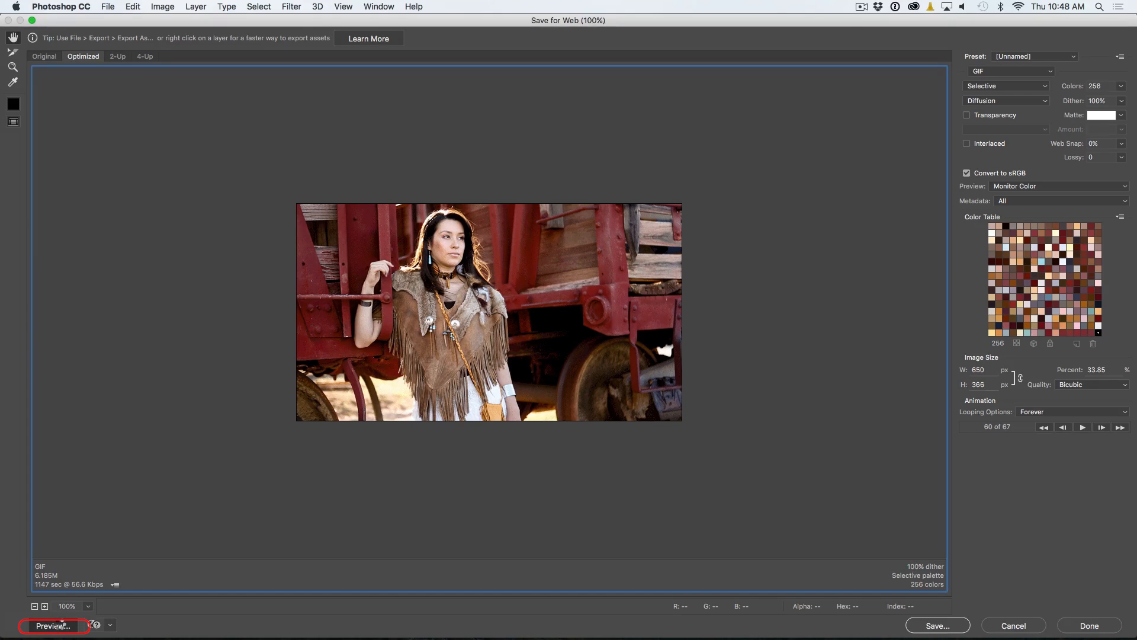
left_click(51, 625)
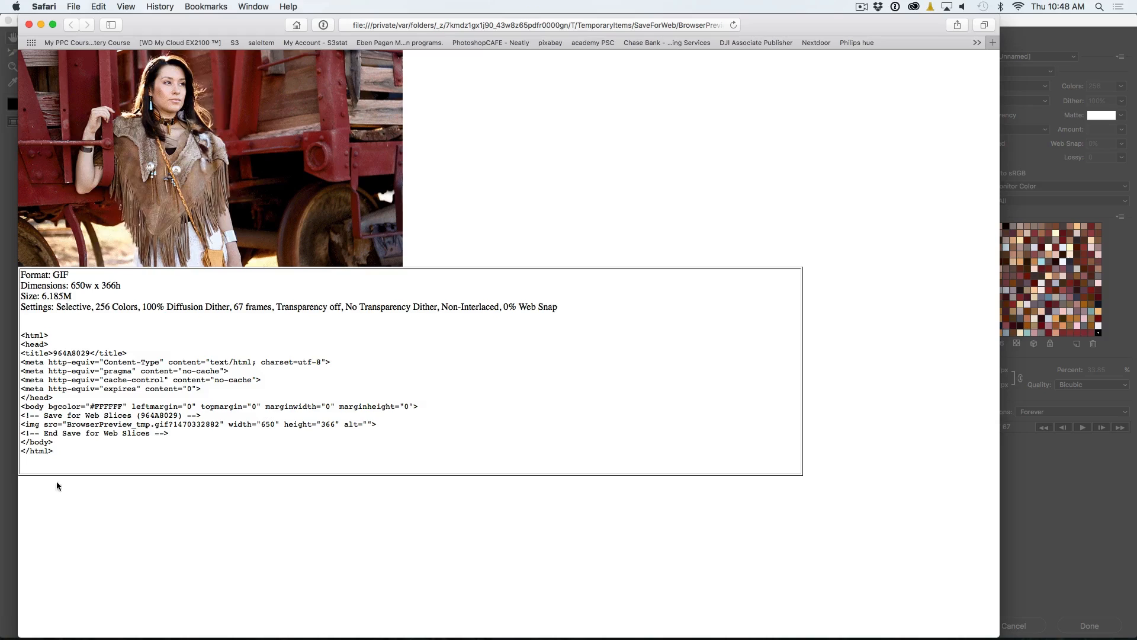
mouse_move(291, 118)
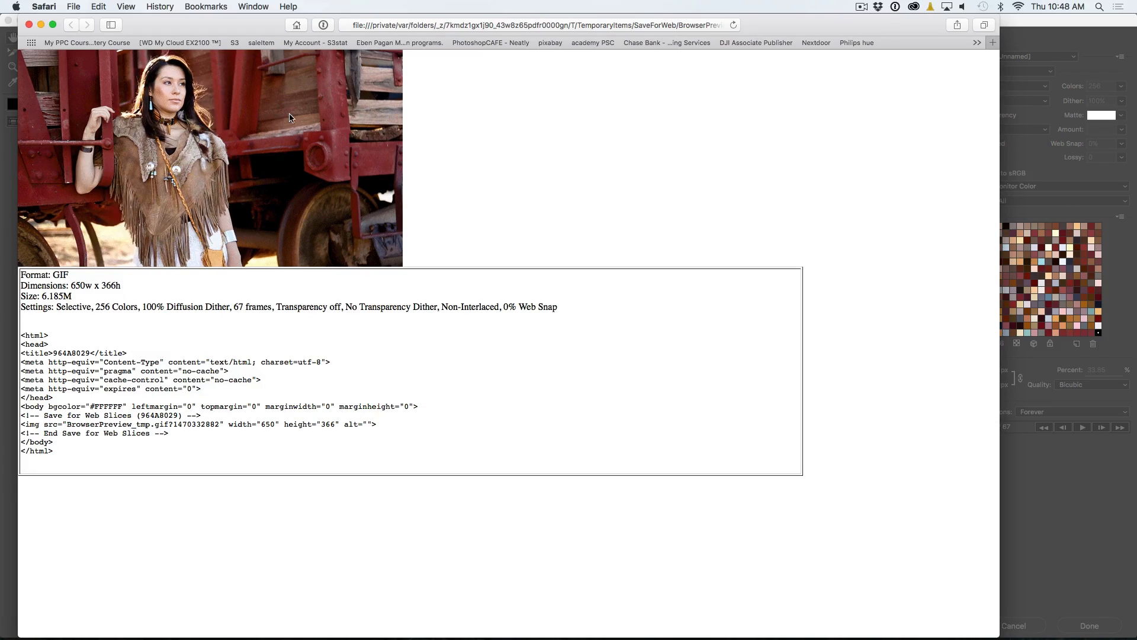
mouse_move(212, 158)
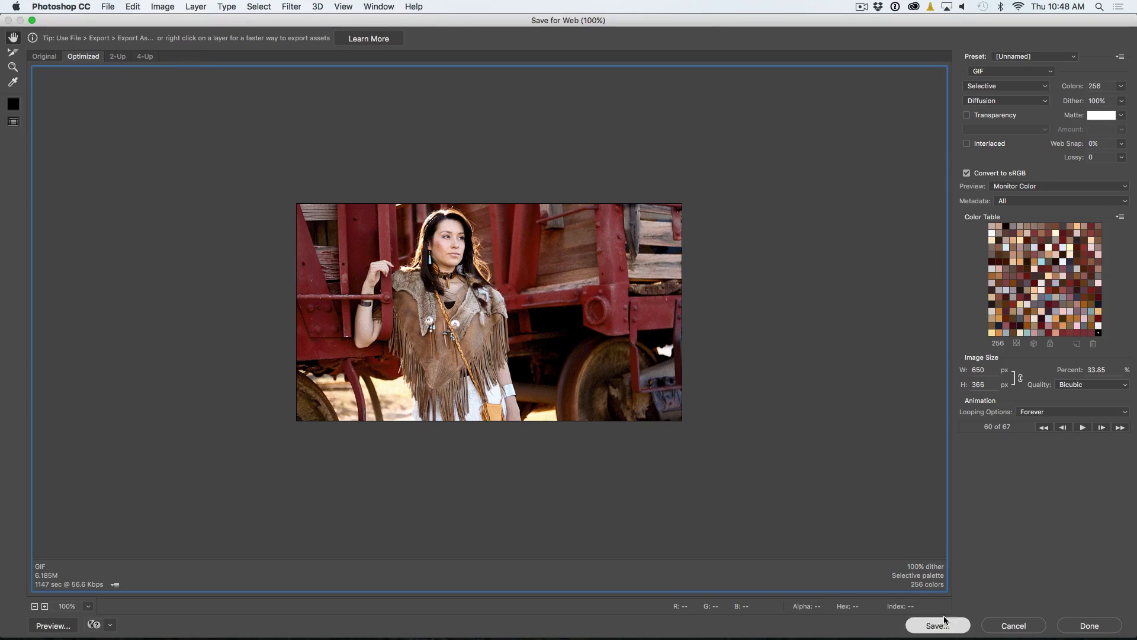
Save the optimized GIF, naming the file cinemagraph.gif in the cinemagraph folder.
left_click(937, 625)
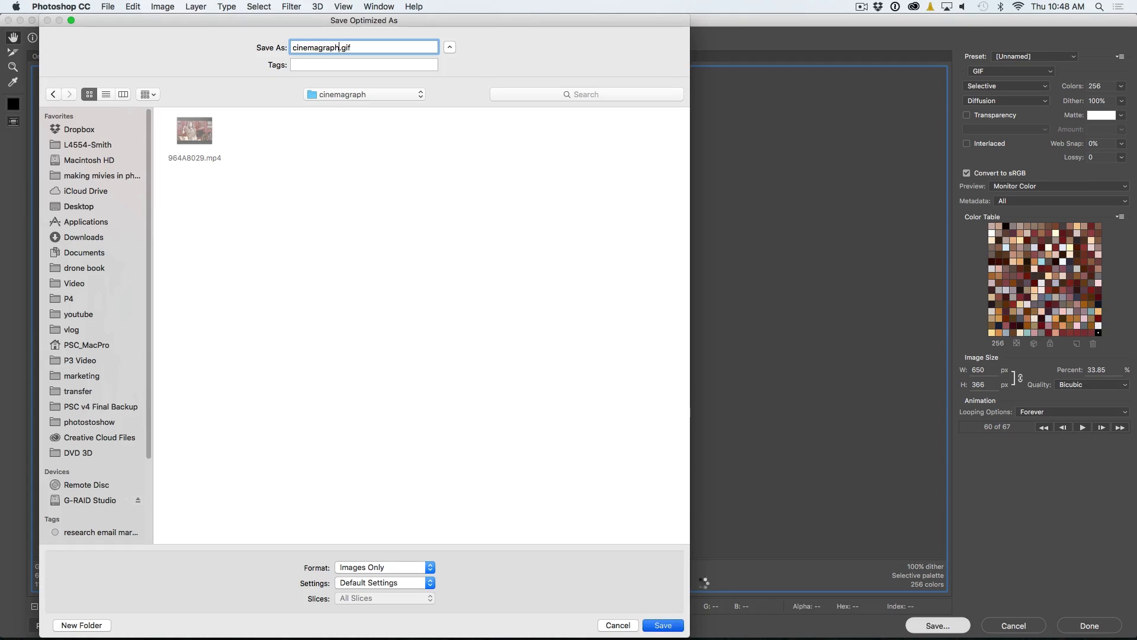
left_click(661, 624)
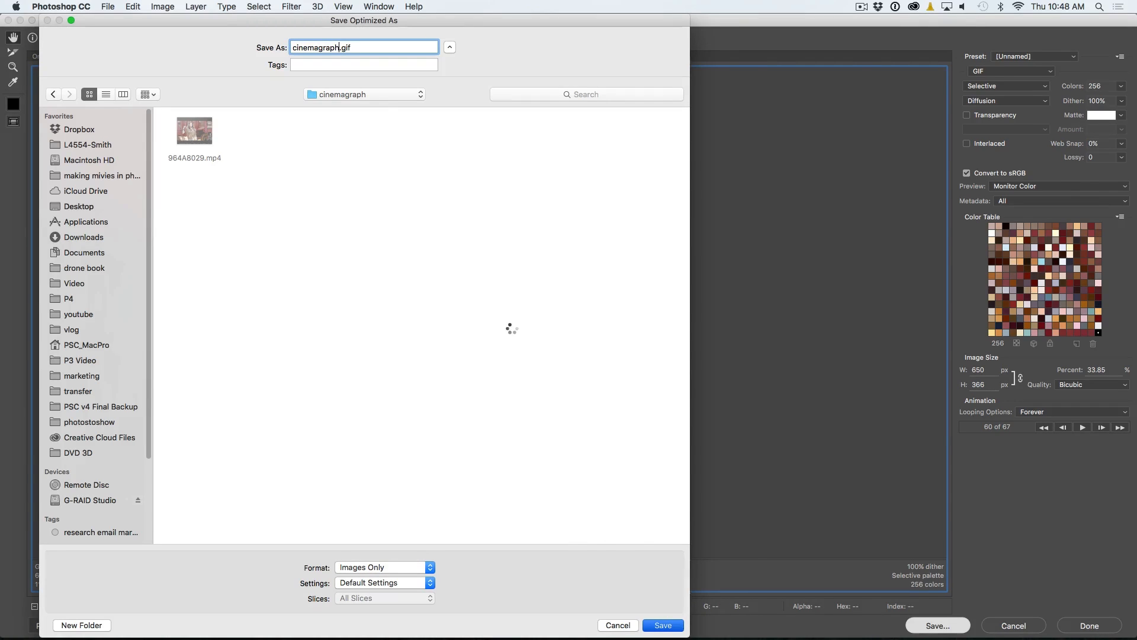